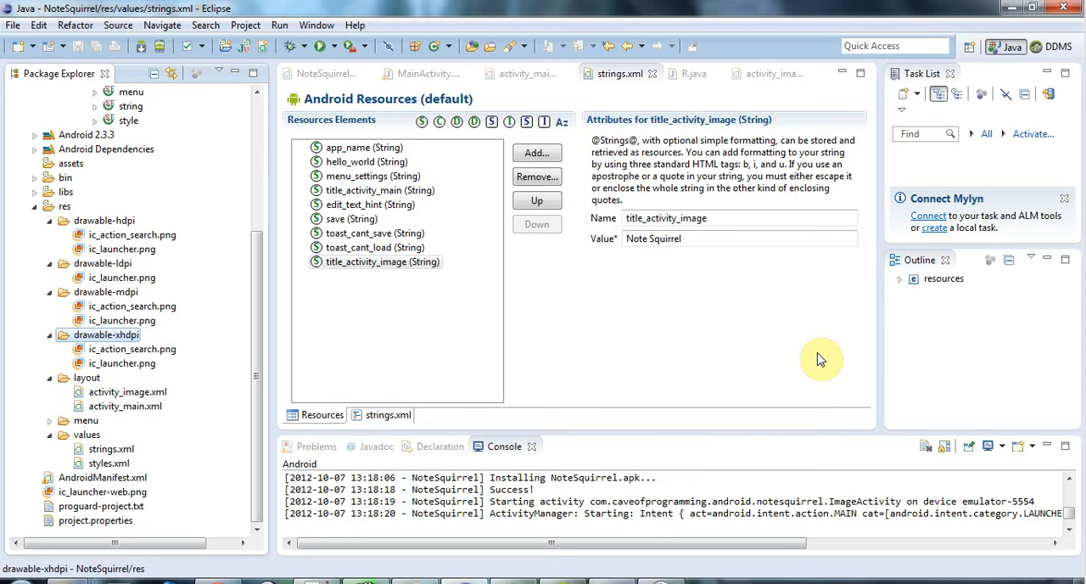
pyautogui.moveTo(656, 394)
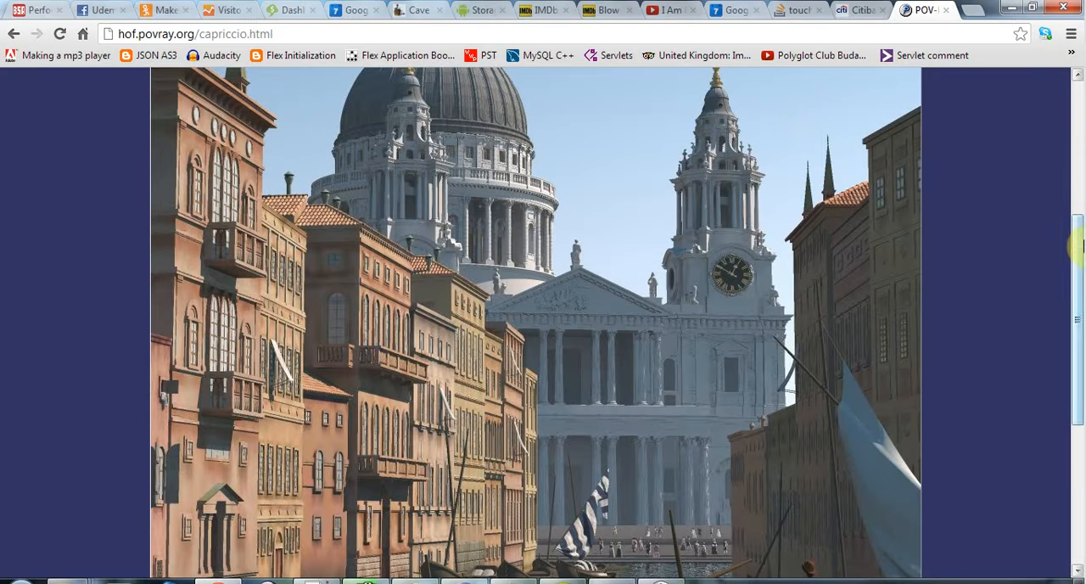
# Step: Scroll through the Capriccio render of St Paul's and the canal on the Hall of Fame page
pyautogui.scroll(-3)
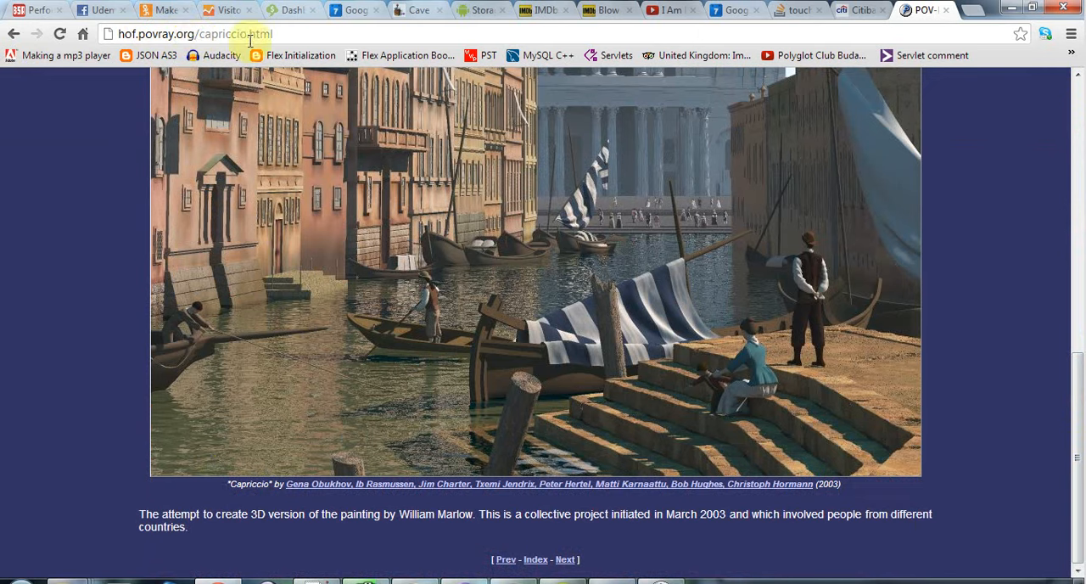
pyautogui.moveTo(112, 180)
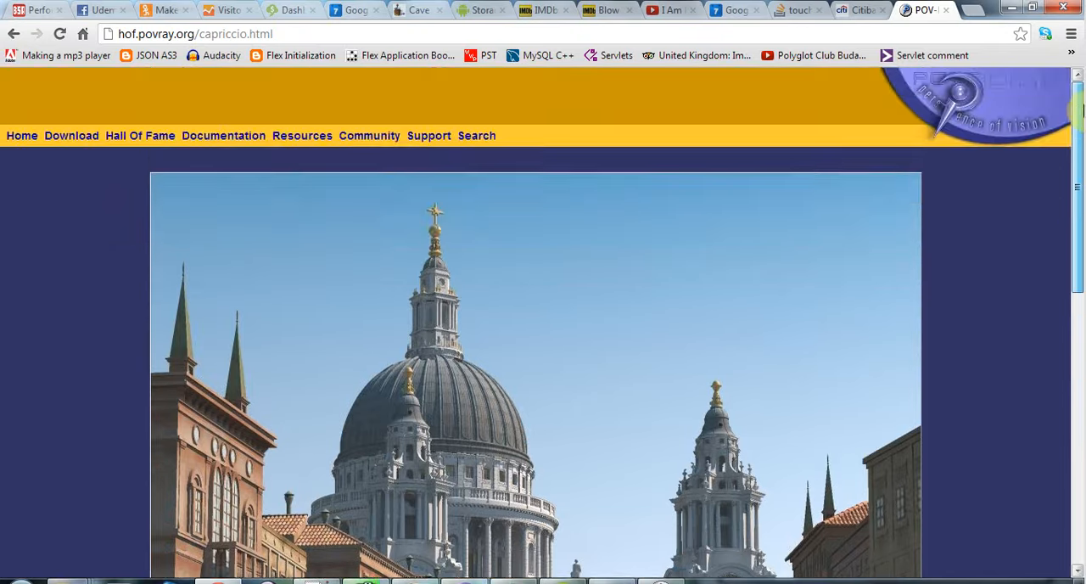
pyautogui.scroll(-3)
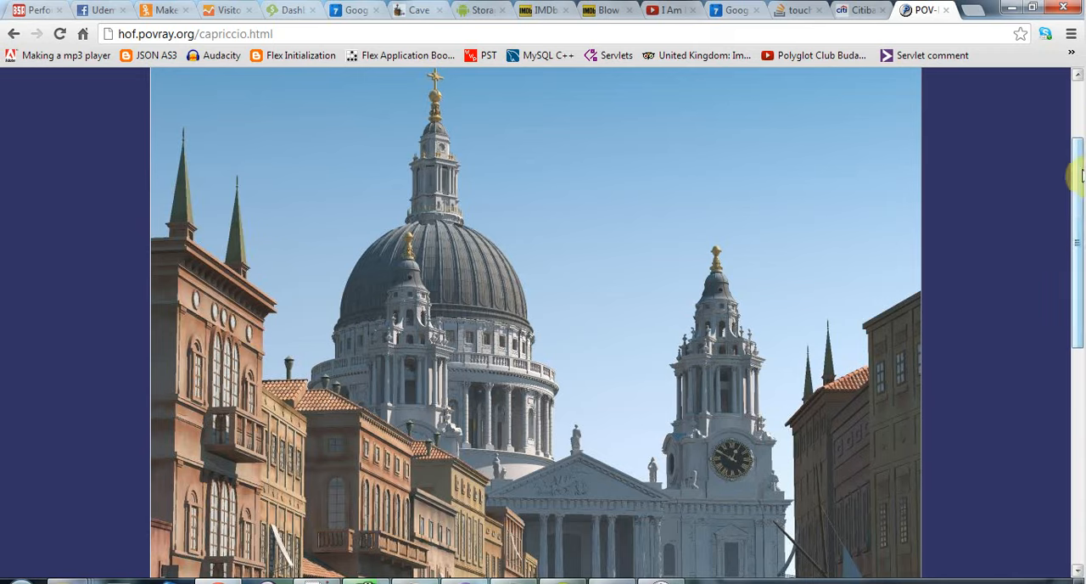
pyautogui.scroll(-3)
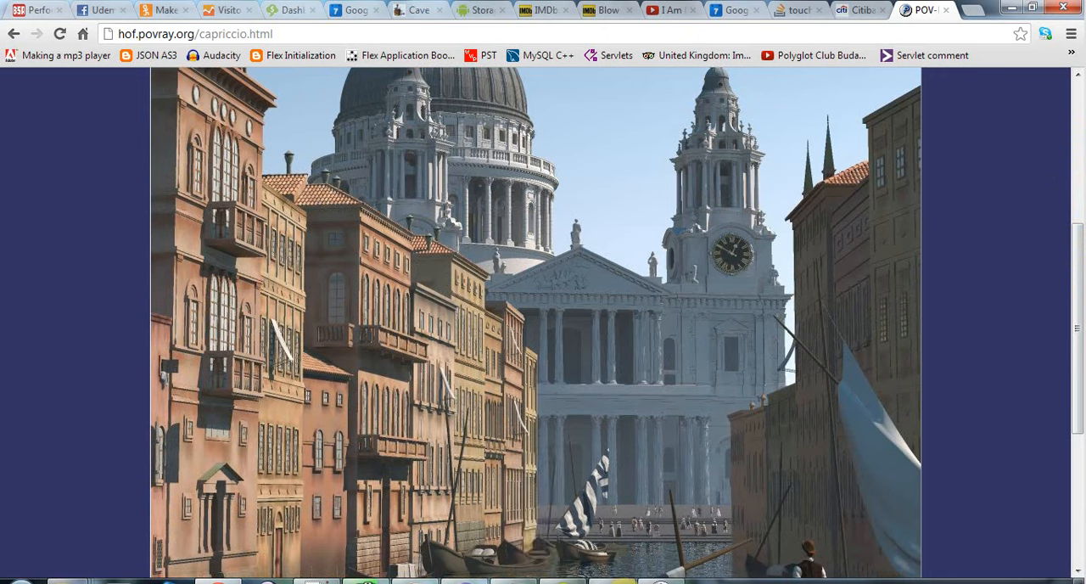
pyautogui.moveTo(964, 17)
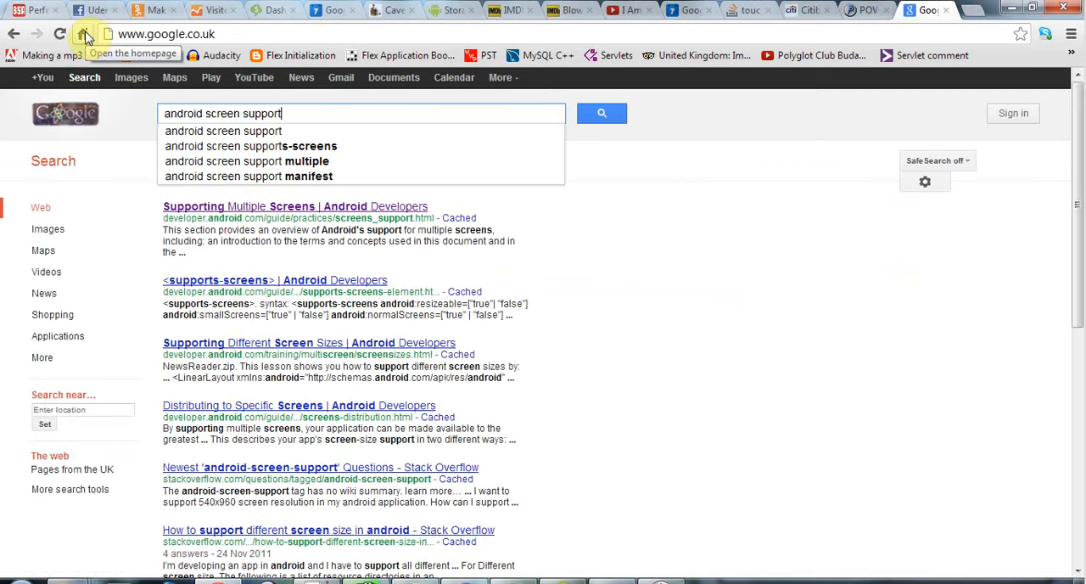
pyautogui.moveTo(224, 131)
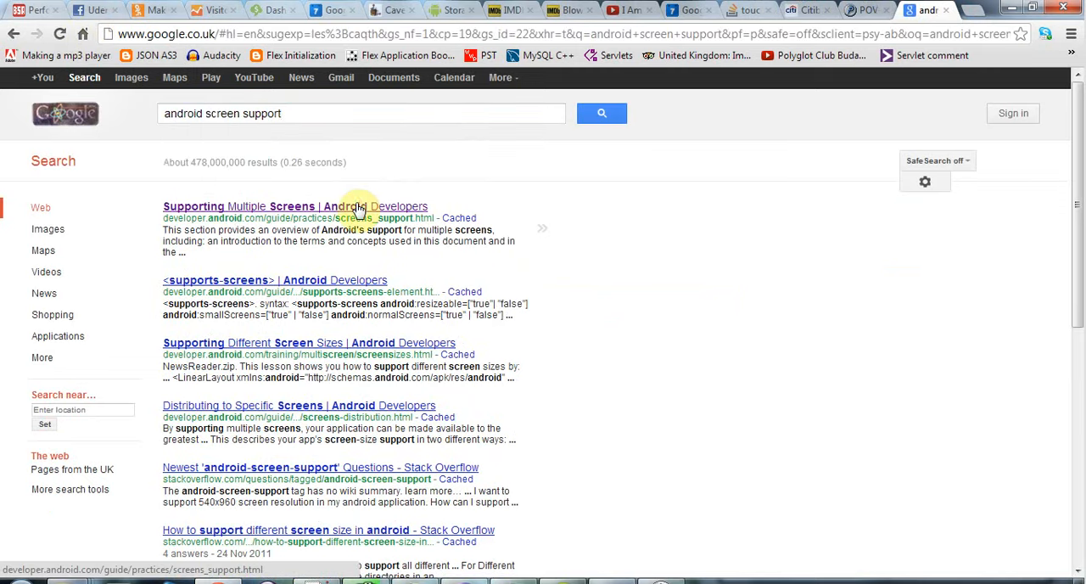
# Step: Open 'Supporting Multiple Screens | Android Developers' and scroll to the generalized screen sizes and densities
pyautogui.click(296, 207)
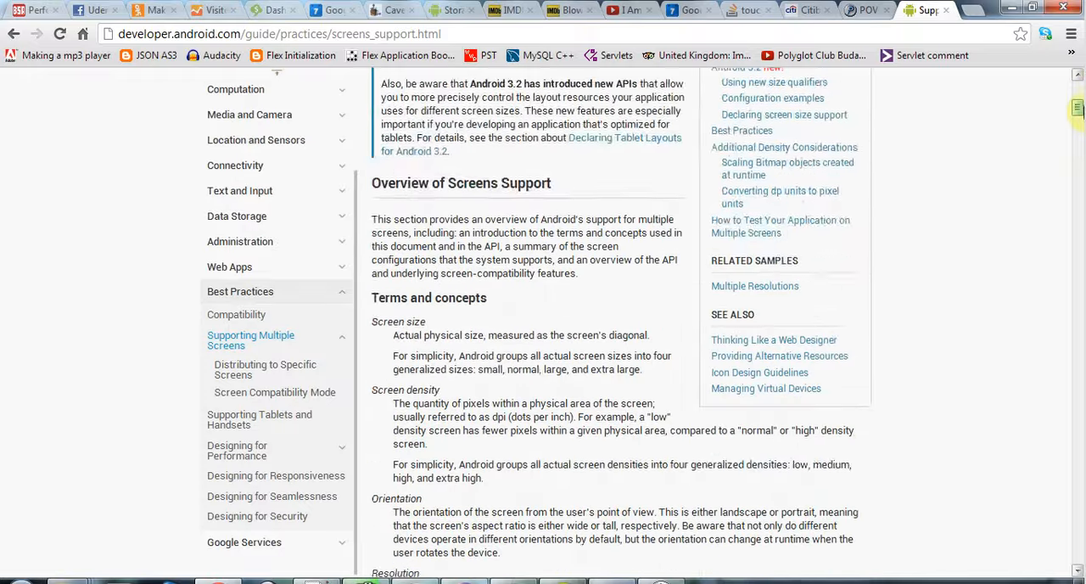
pyautogui.scroll(-3)
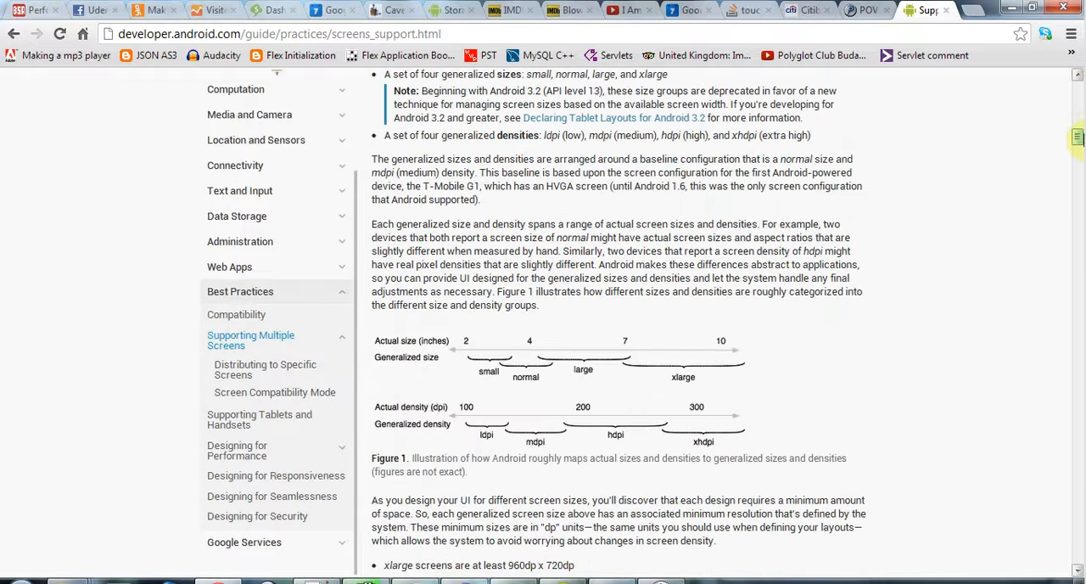
pyautogui.scroll(-3)
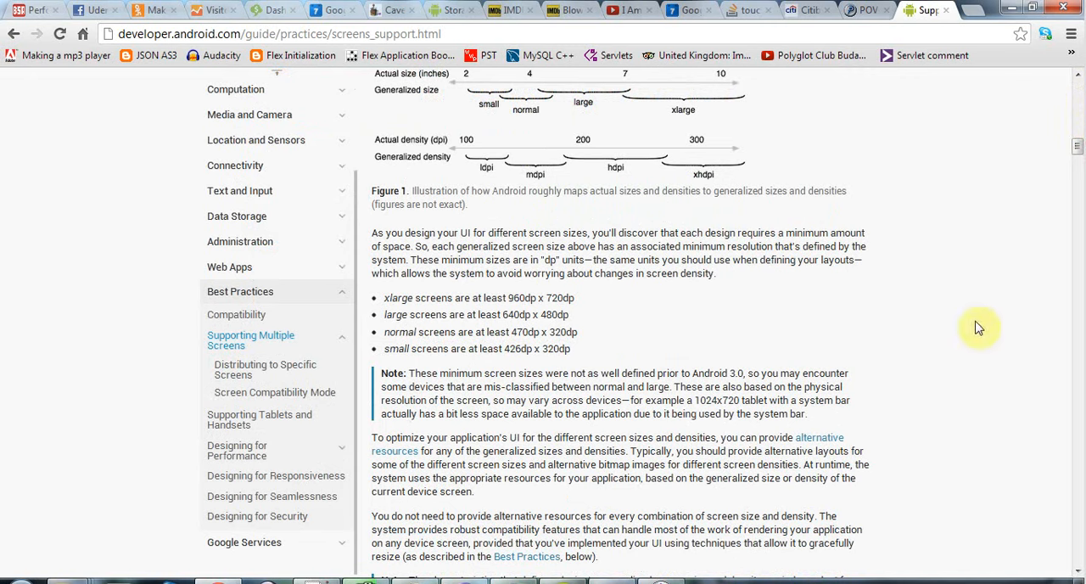
pyautogui.scroll(-3)
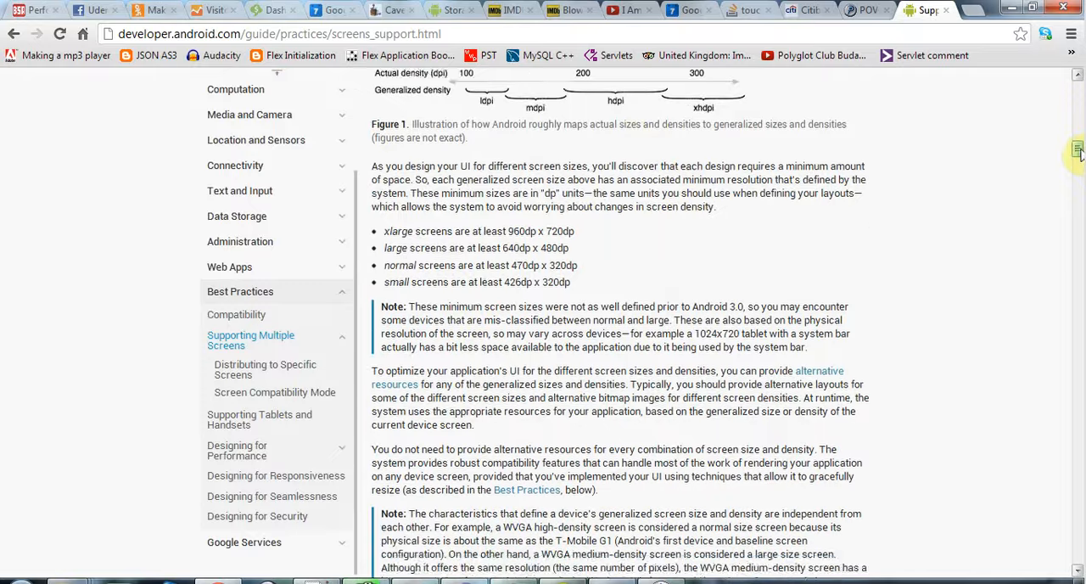
pyautogui.scroll(-3)
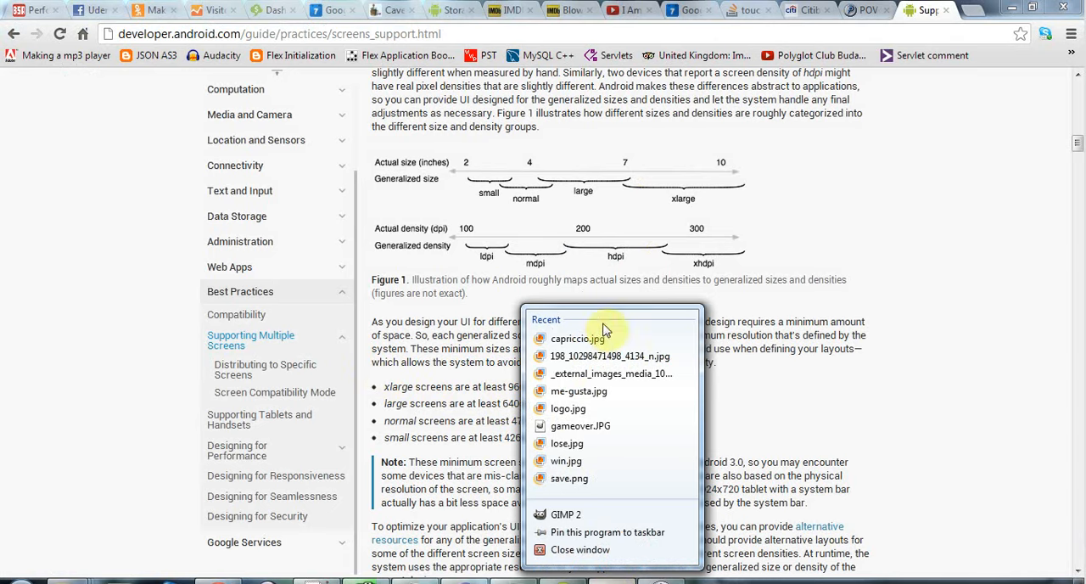
# Step: Bring up the Capriccio picture in GIMP and start saving it under a new name
pyautogui.click(574, 516)
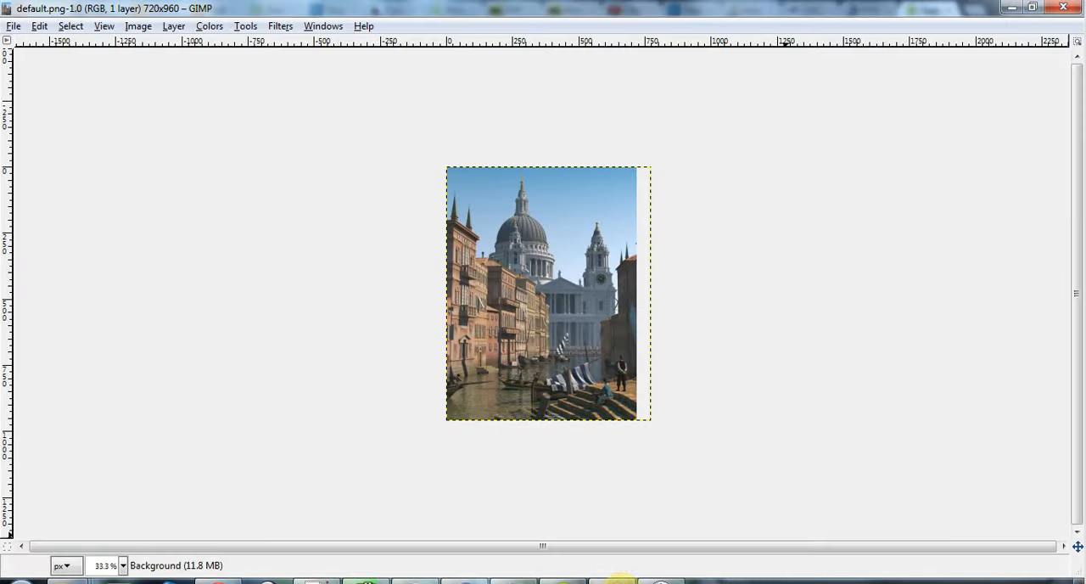
pyautogui.click(14, 26)
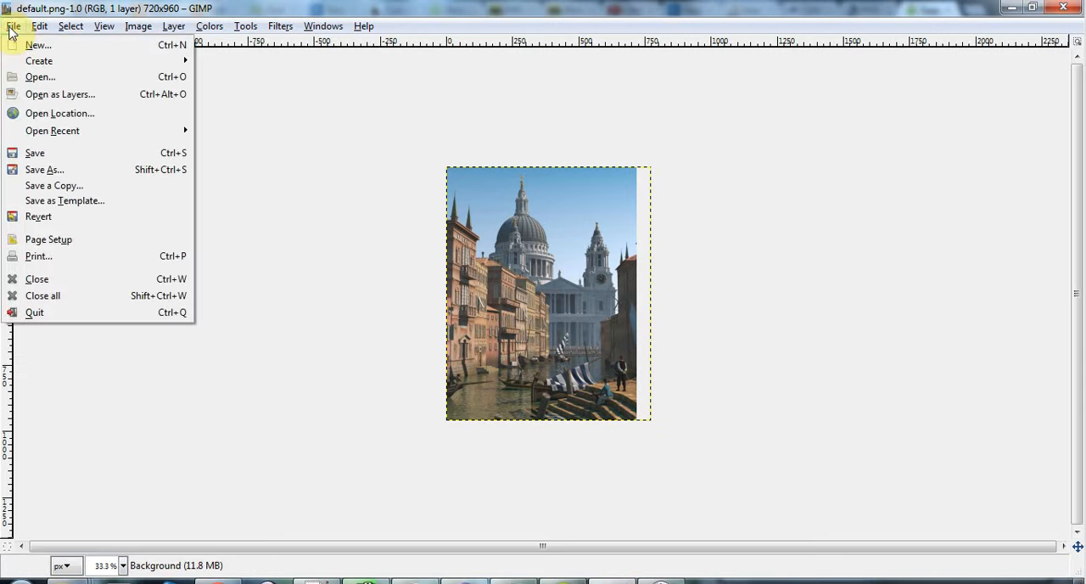
pyautogui.click(44, 170)
pyautogui.write('image_default.png')
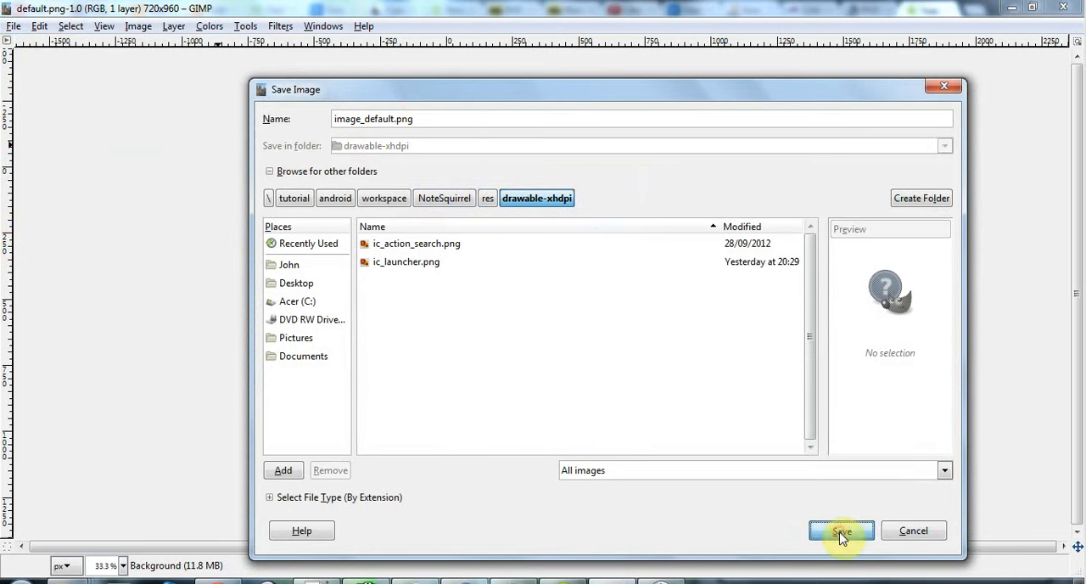
# Step: Save it as image_default.png in NoteSquirrel/res/drawable-xhdpi, accepting the PNG export options
pyautogui.click(841, 529)
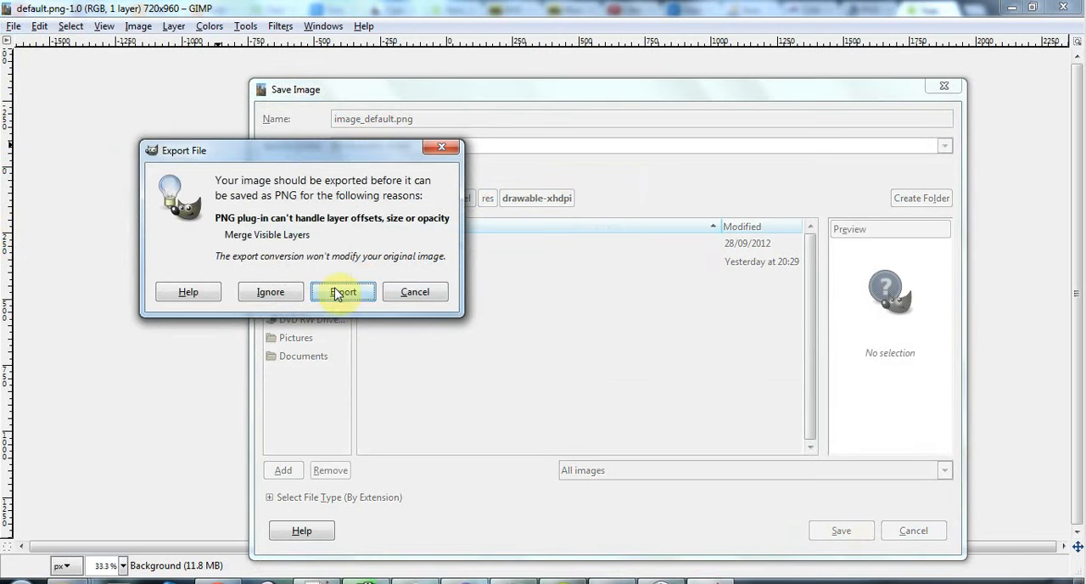
pyautogui.click(343, 292)
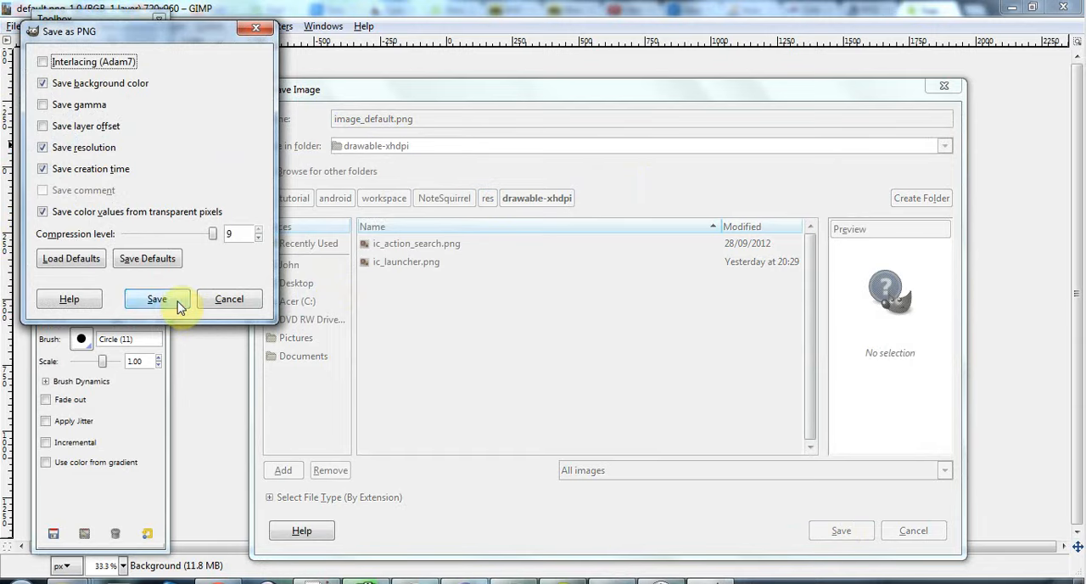
pyautogui.click(156, 298)
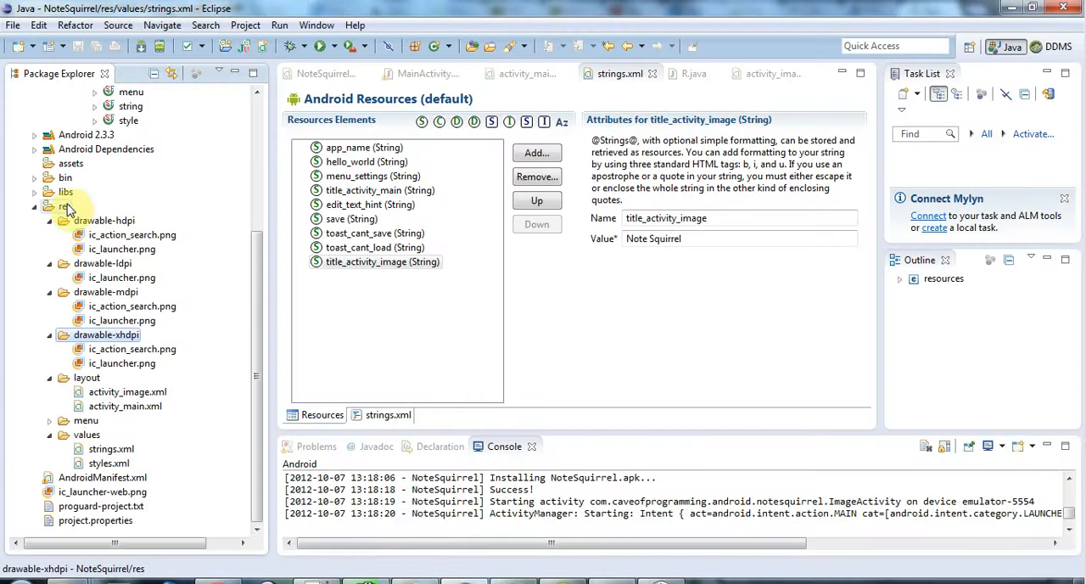
# Step: Refresh the res folder and find the image_default id in R.java's drawable class
pyautogui.rightClick(65, 207)
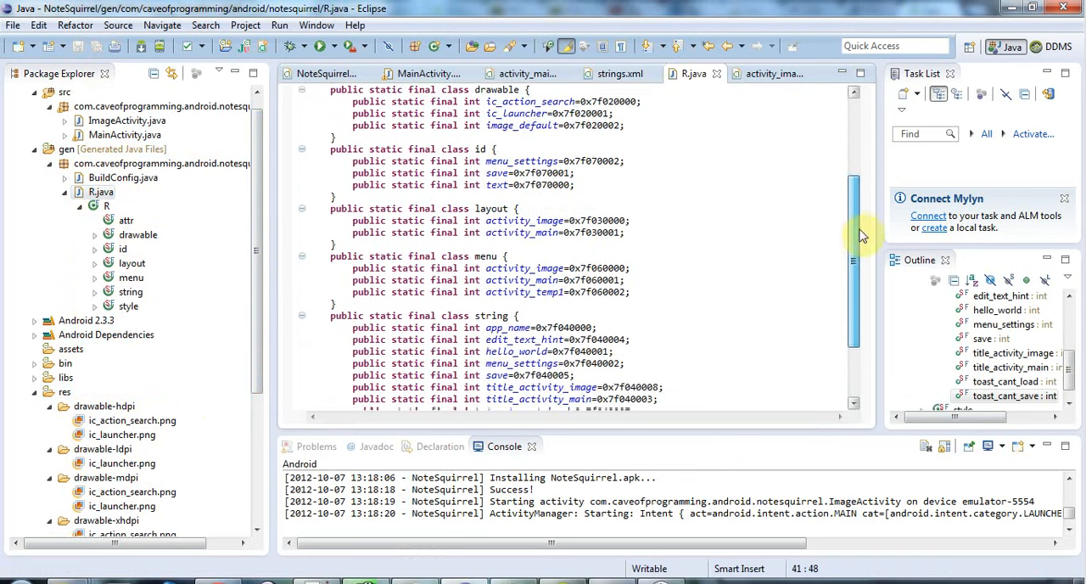
pyautogui.scroll(-3)
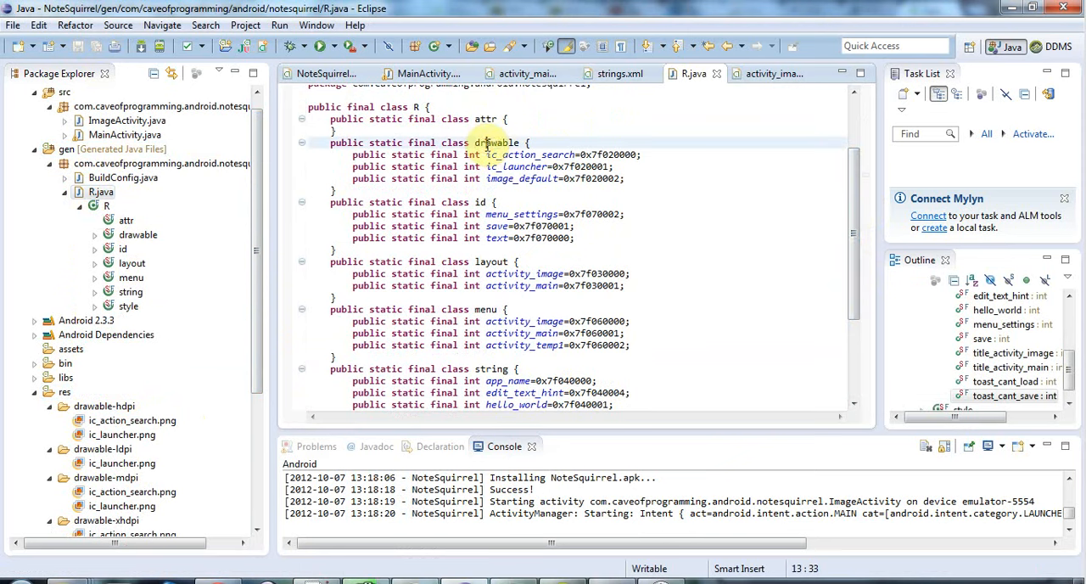
pyautogui.click(523, 178)
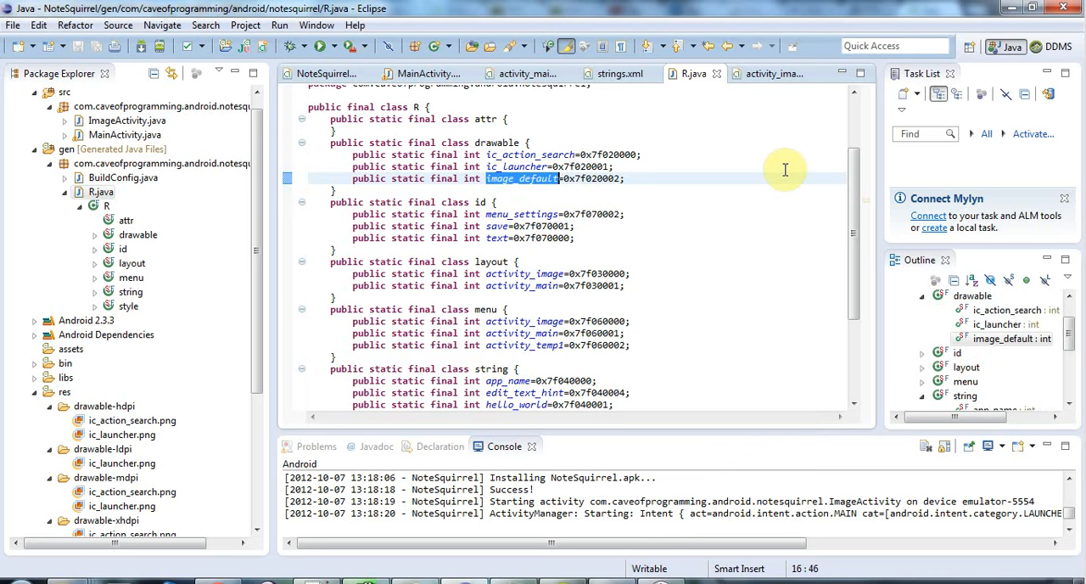
pyautogui.scroll(-3)
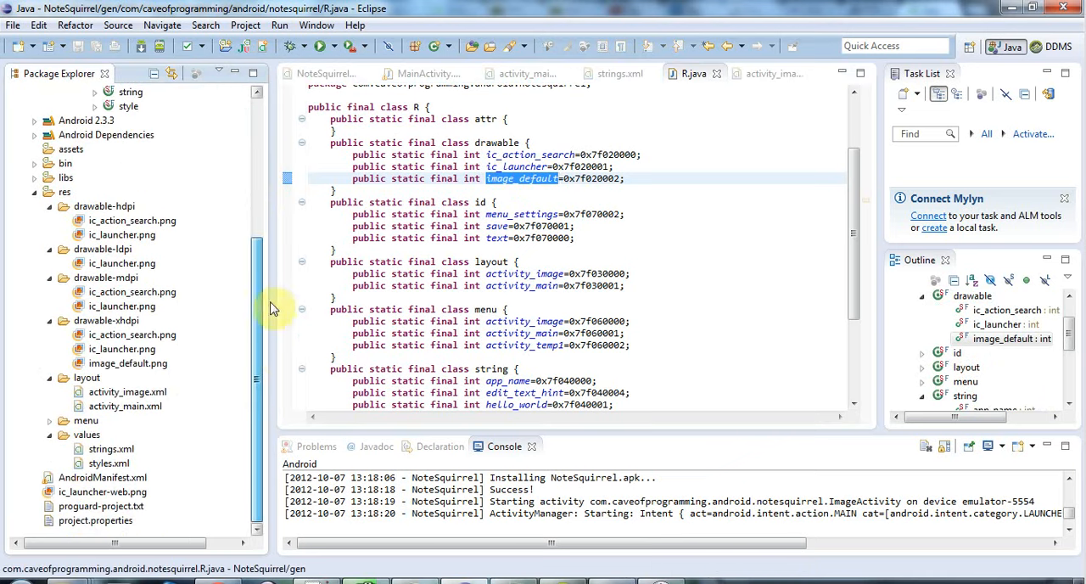
pyautogui.moveTo(282, 356)
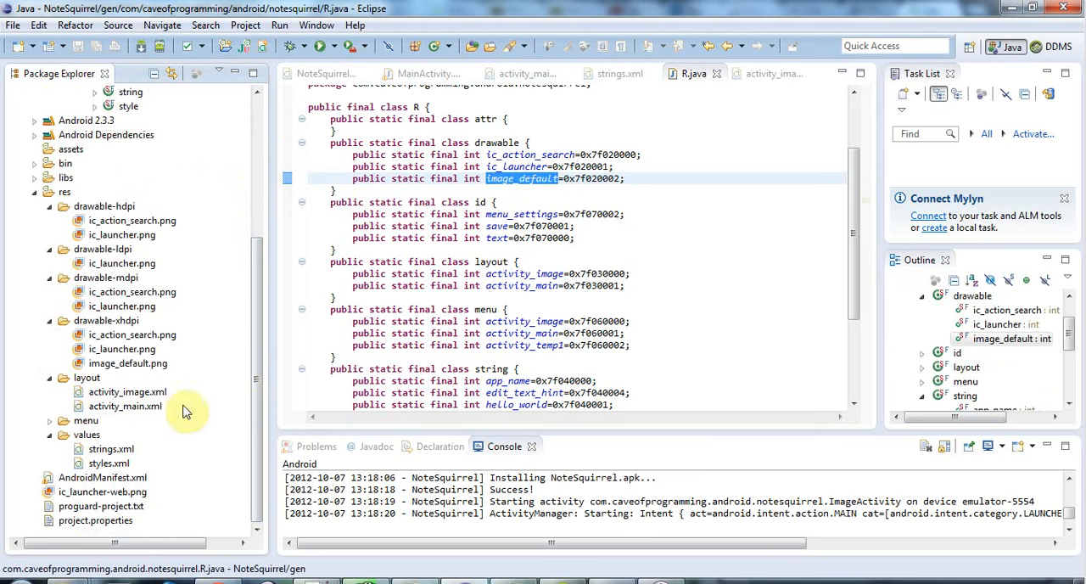
# Step: Open activity_image.xml in XML source view and add an empty ImageView tag
pyautogui.click(127, 391)
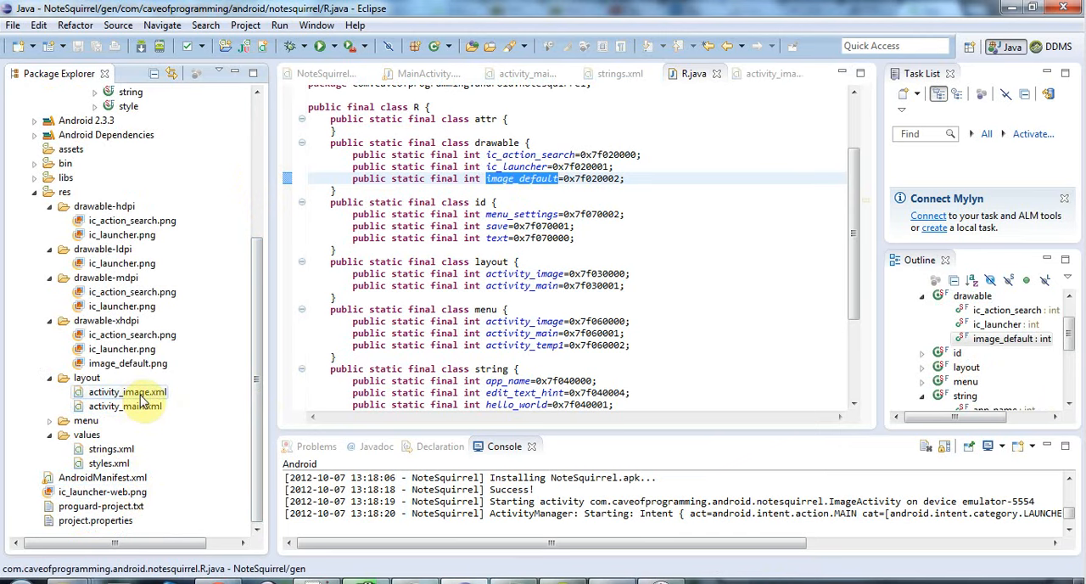
pyautogui.doubleClick(127, 390)
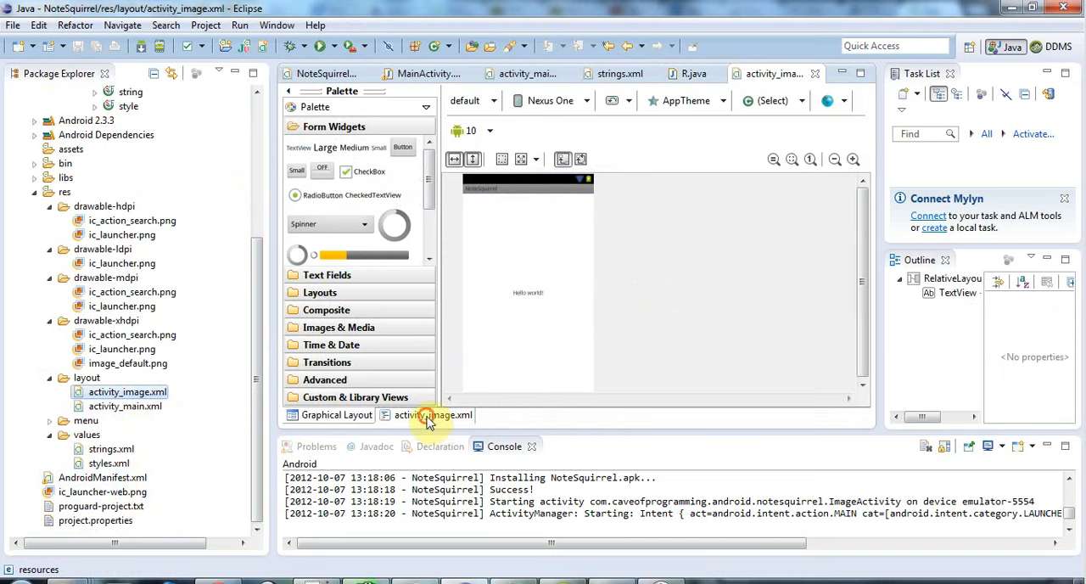
pyautogui.click(433, 414)
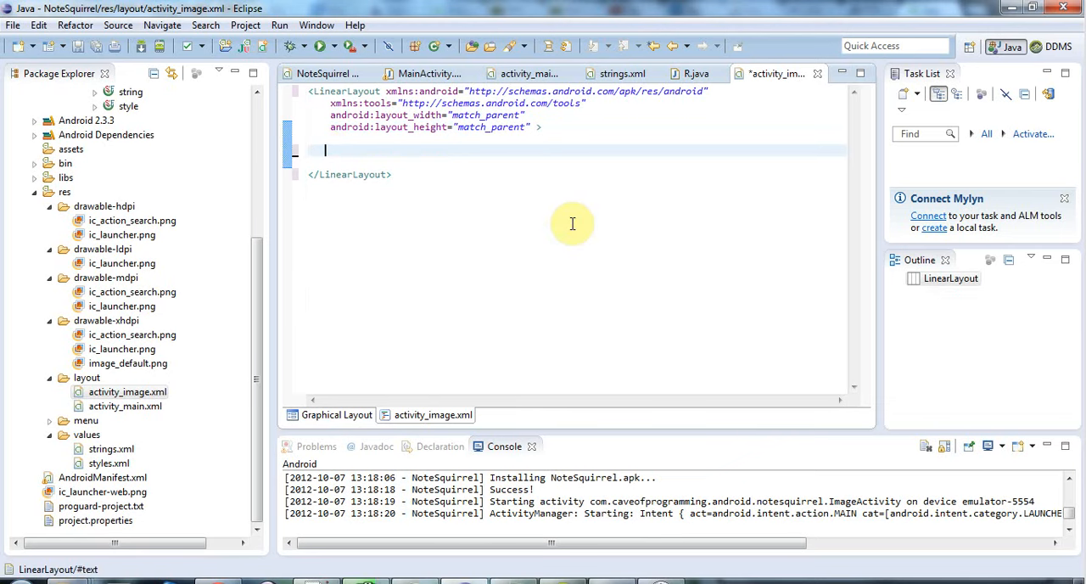
pyautogui.write('<')
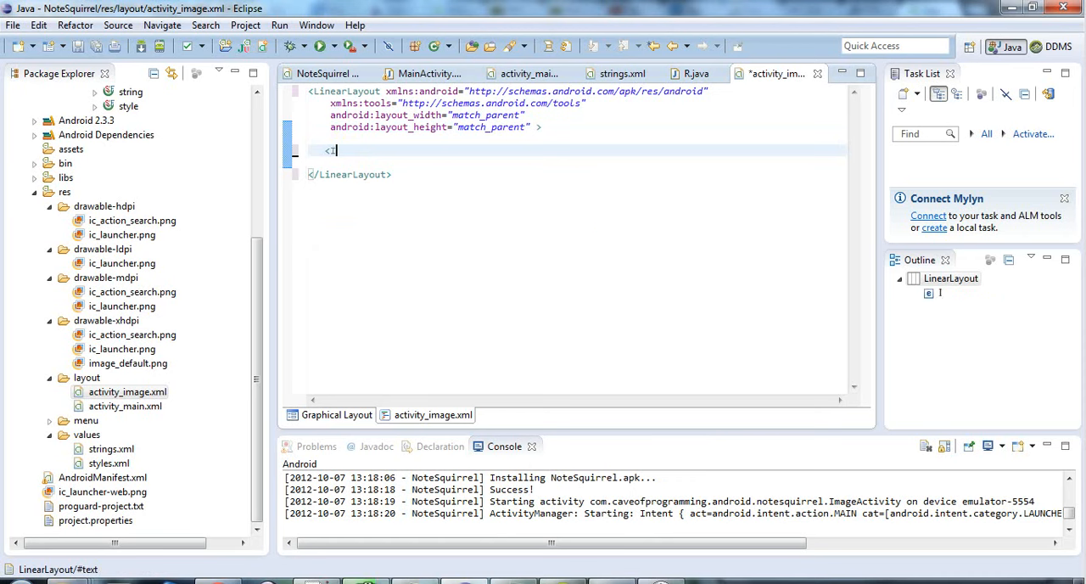
pyautogui.write('ImageView />')
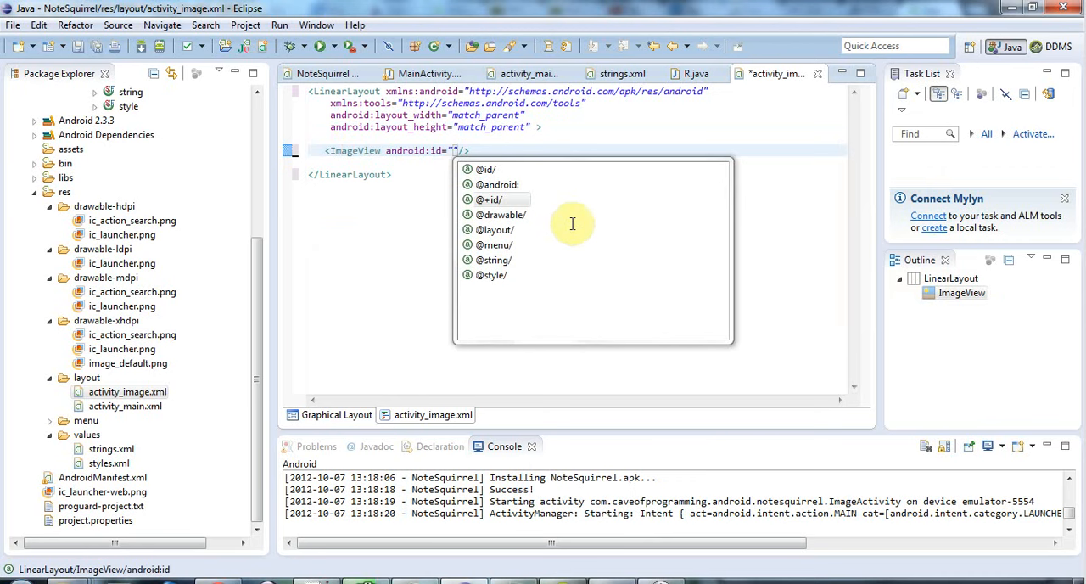
# Step: Give the ImageView the id touch_image and match_parent layout width and height
pyautogui.click(489, 200)
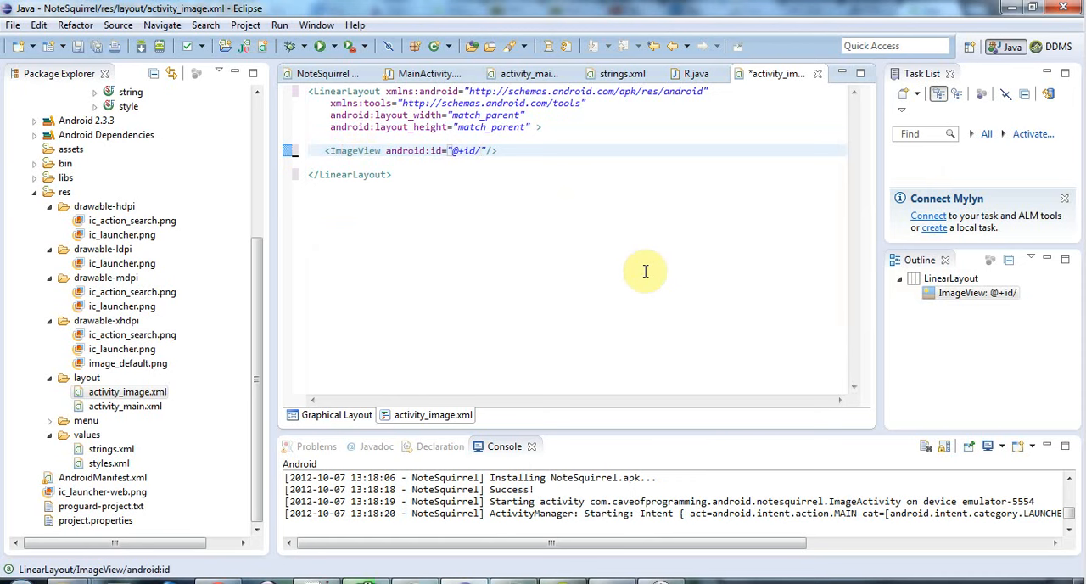
pyautogui.write('touch')
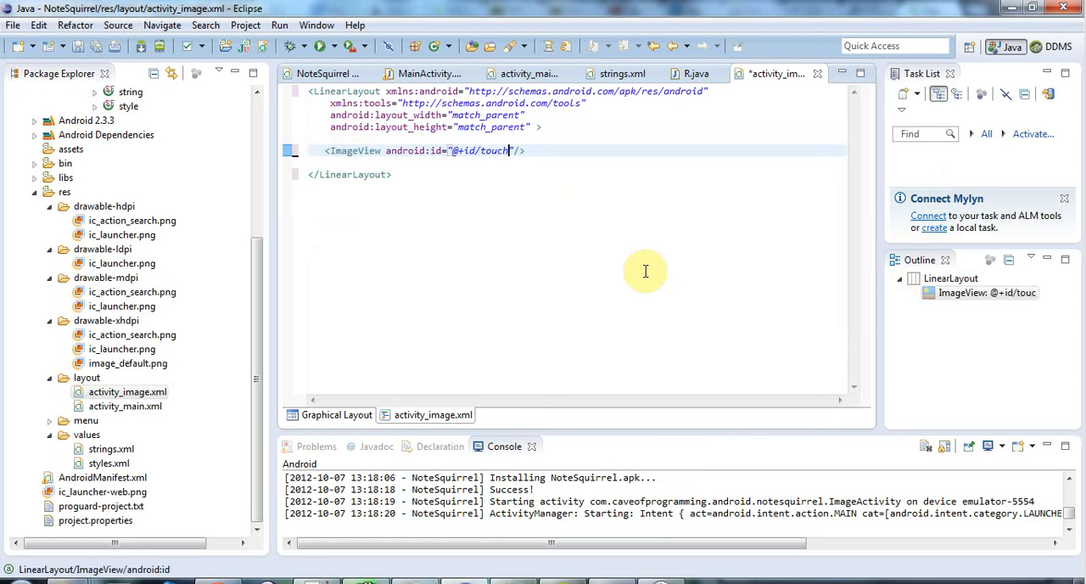
pyautogui.write('_image')
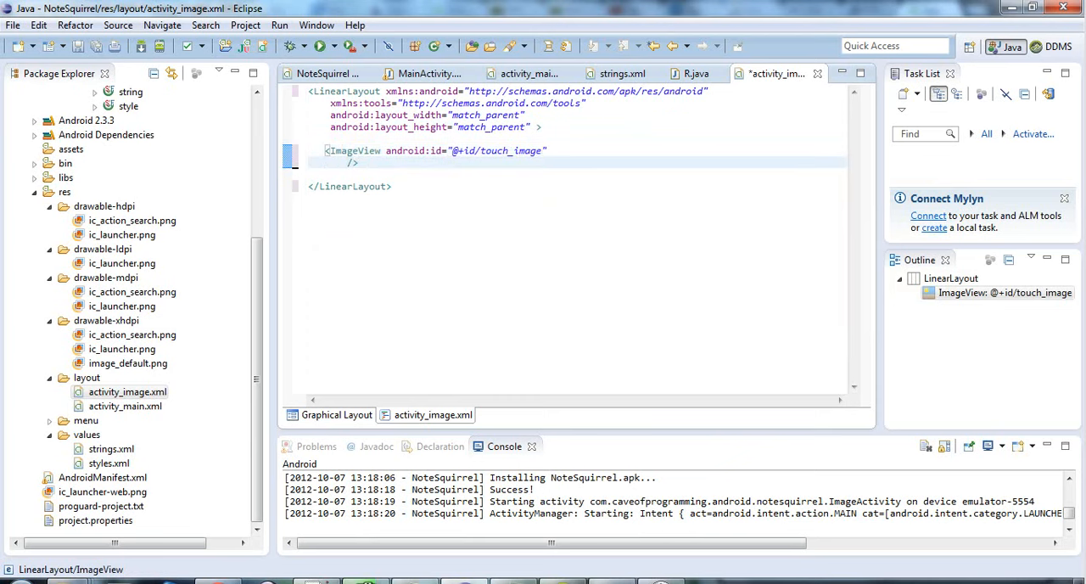
pyautogui.write('layout')
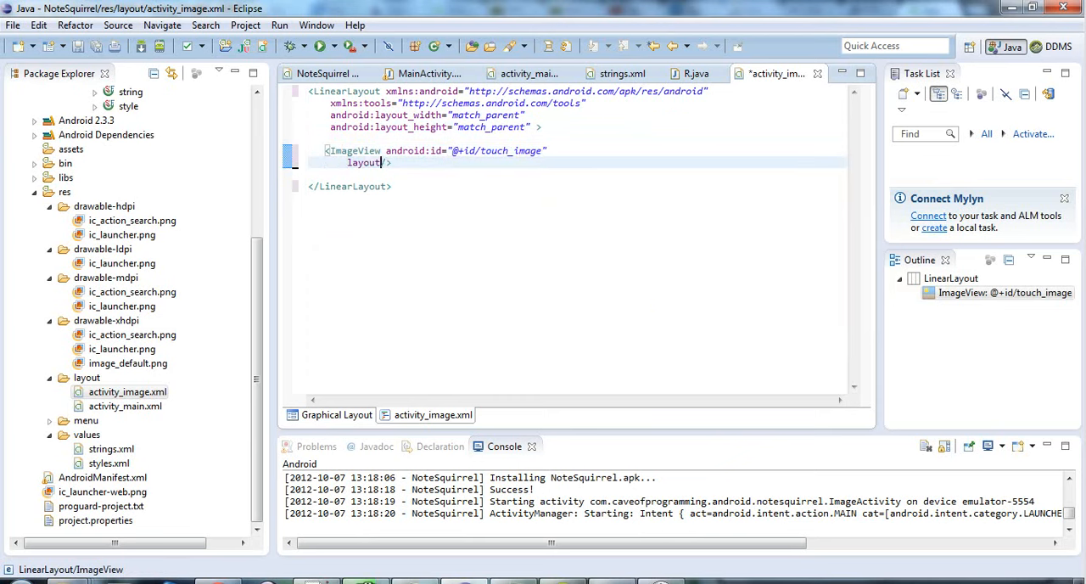
pyautogui.write('android:layout_width=""')
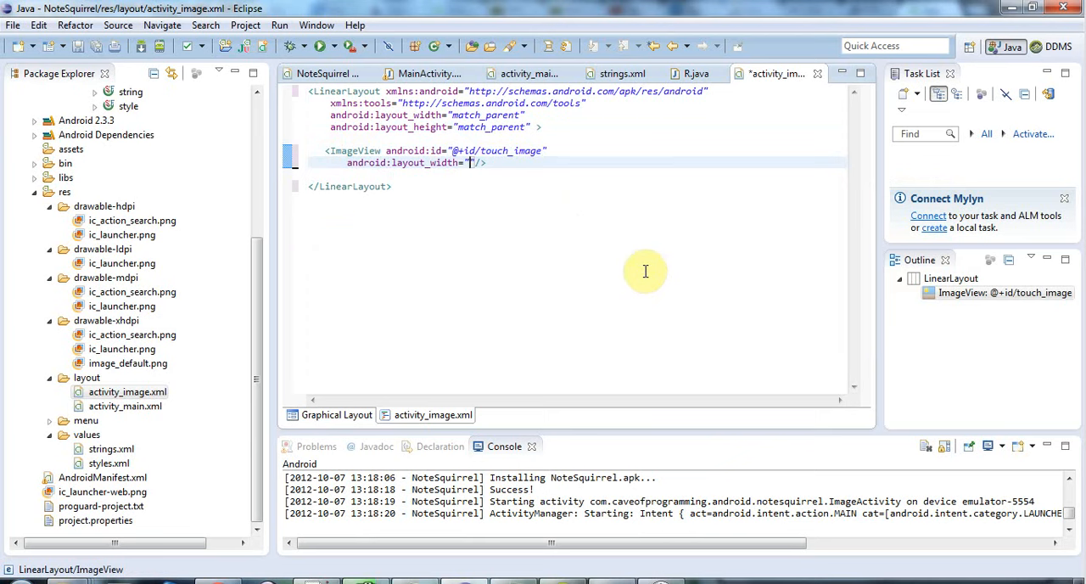
pyautogui.write('match_parent')
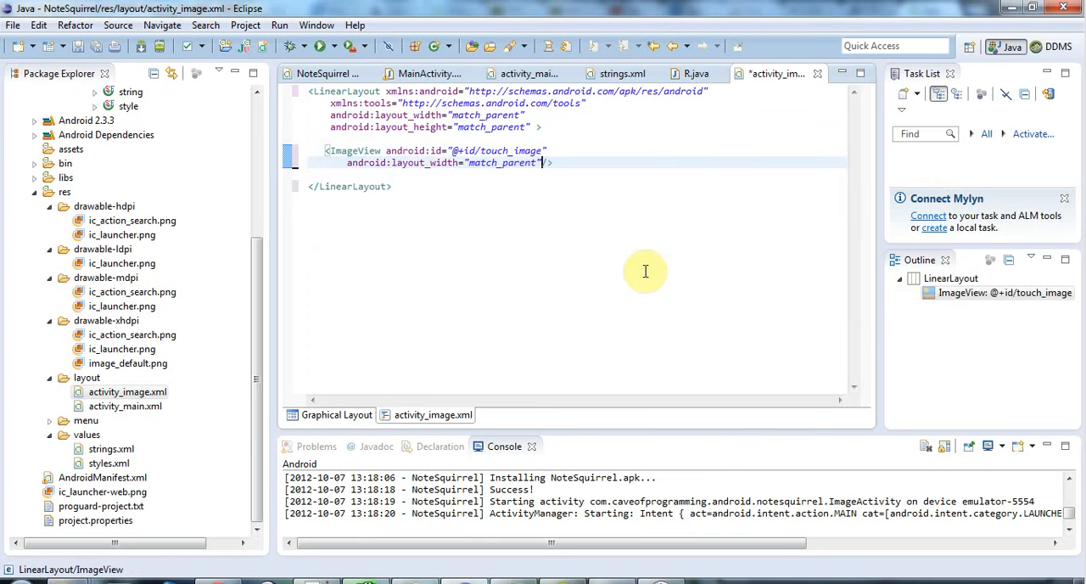
pyautogui.write('layout_height=""/>')
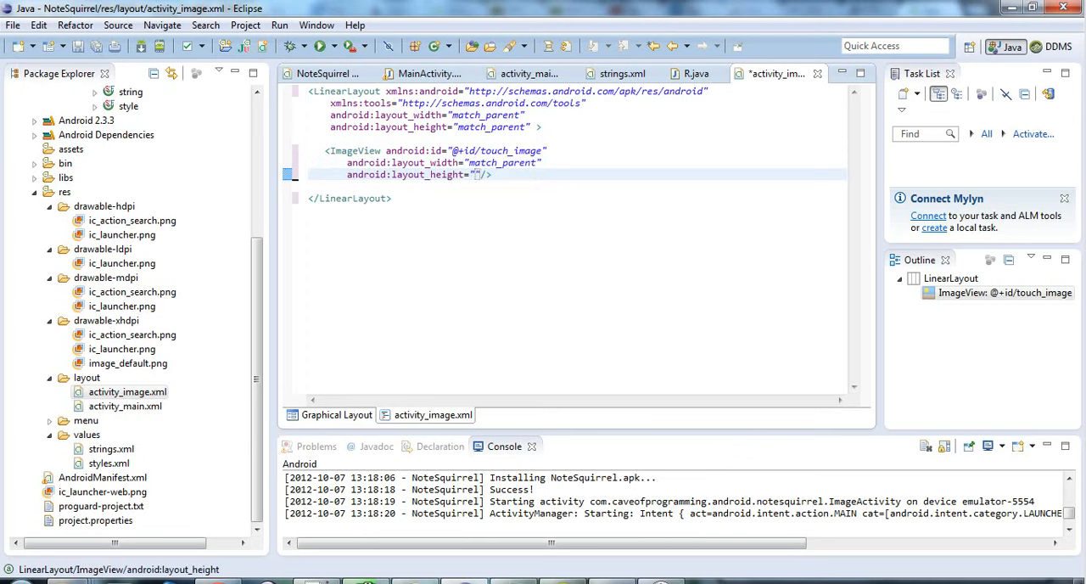
pyautogui.write('match_parent')
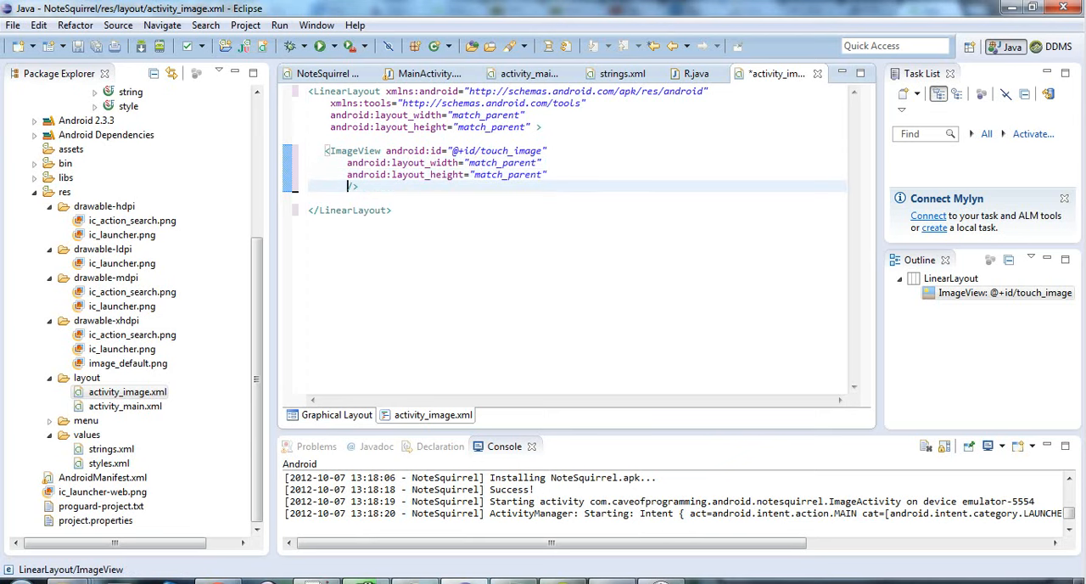
# Step: Set the ImageView src to image_default and its contentDescription to Password Image
pyautogui.write('src="@drawable/image_default')
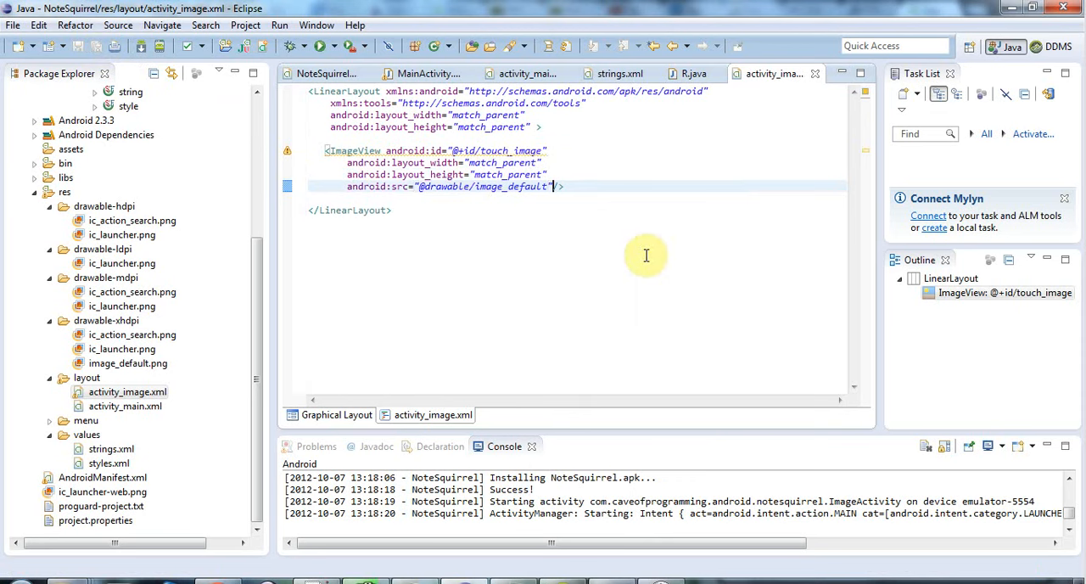
pyautogui.write('contentDescription=""/>')
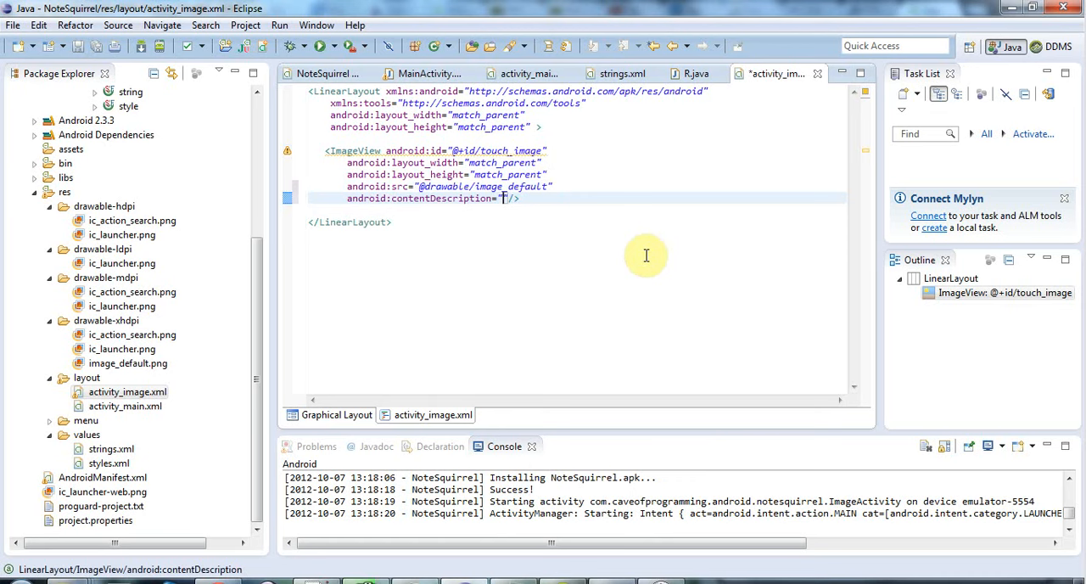
pyautogui.write('T')
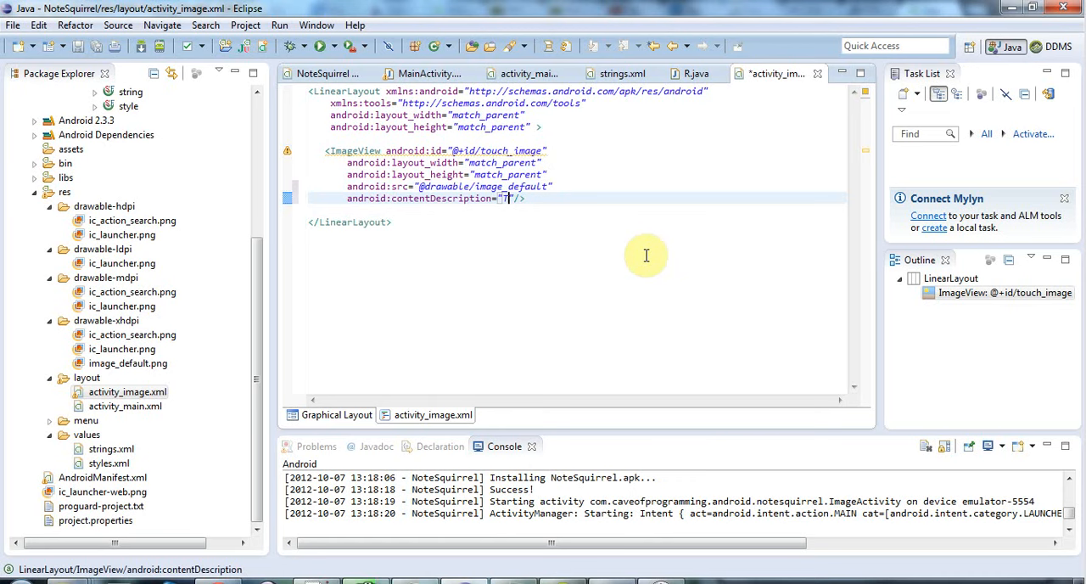
pyautogui.write('Touch')
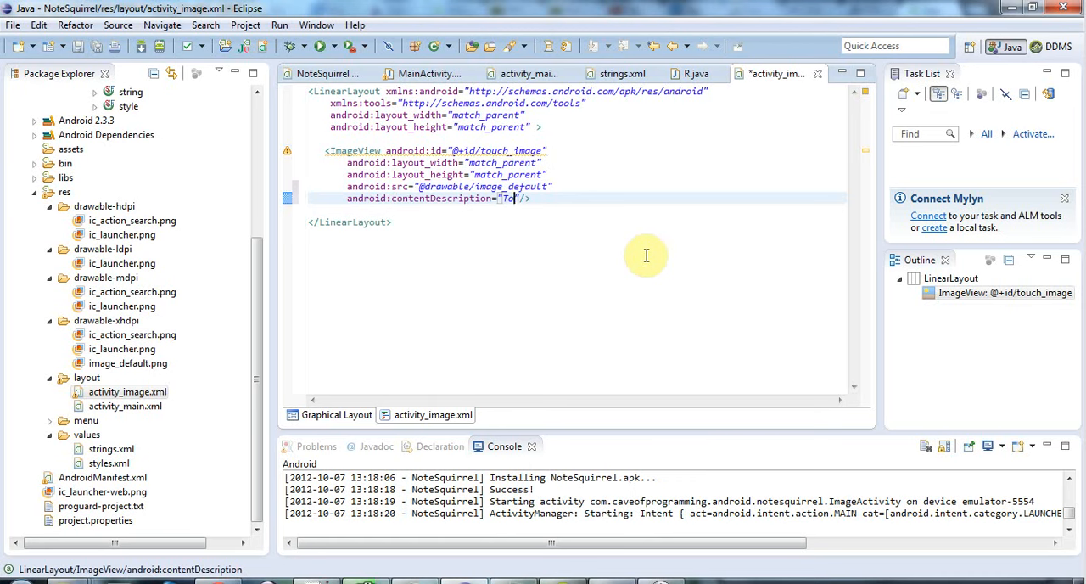
pyautogui.write('Password Im')
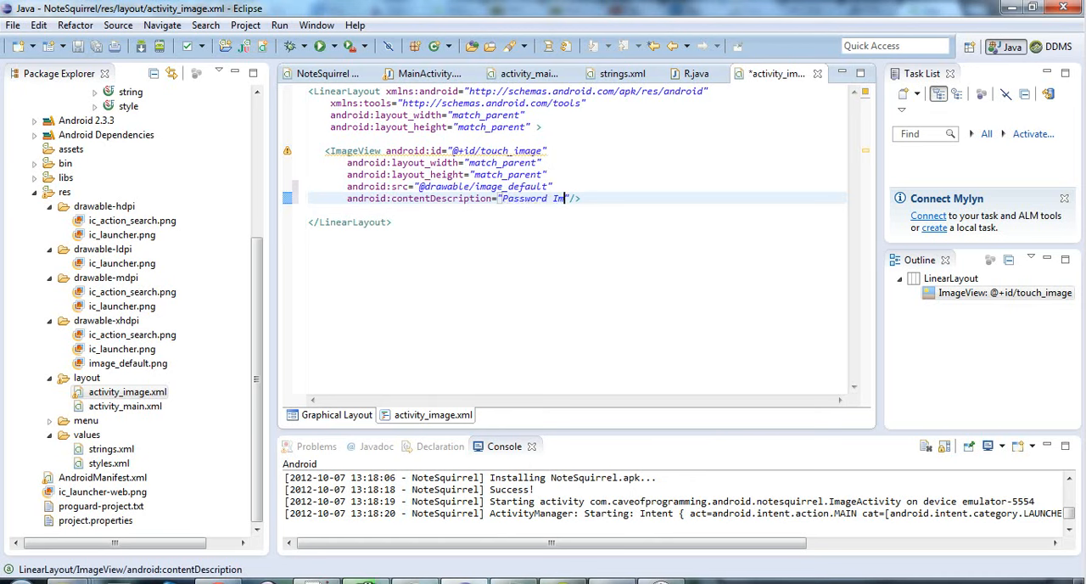
pyautogui.write('age')
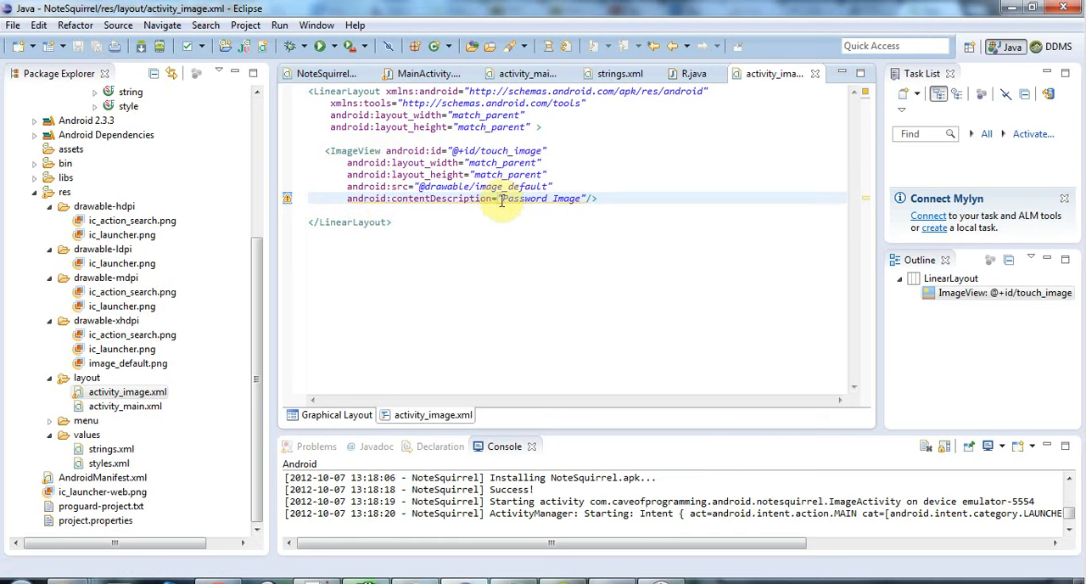
# Step: Extract the Password Image literal into a password_image Android string resource
pyautogui.doubleClick(524, 197)
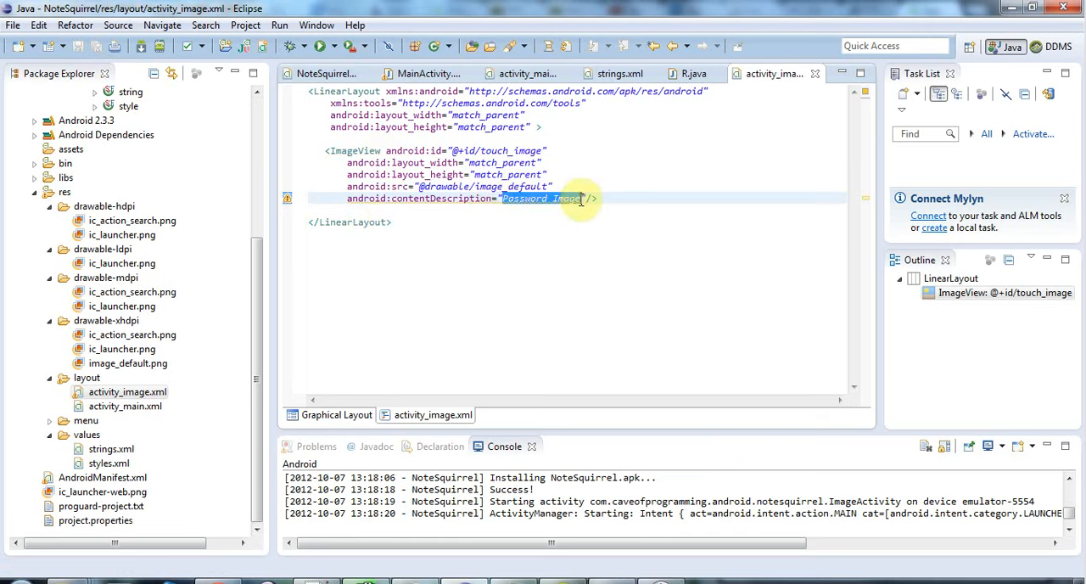
pyautogui.rightClick(560, 197)
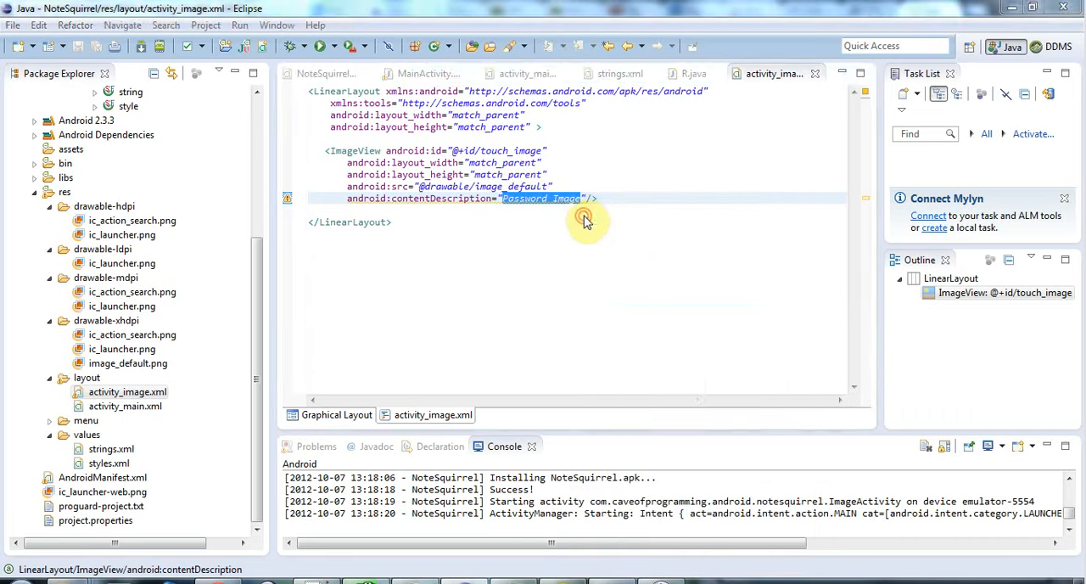
pyautogui.click(584, 218)
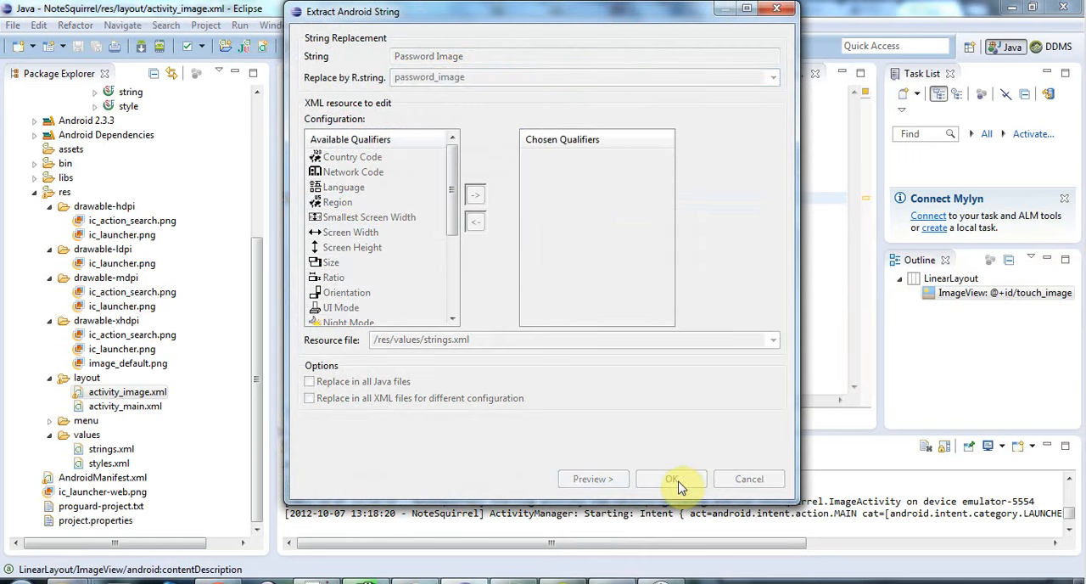
pyautogui.click(670, 479)
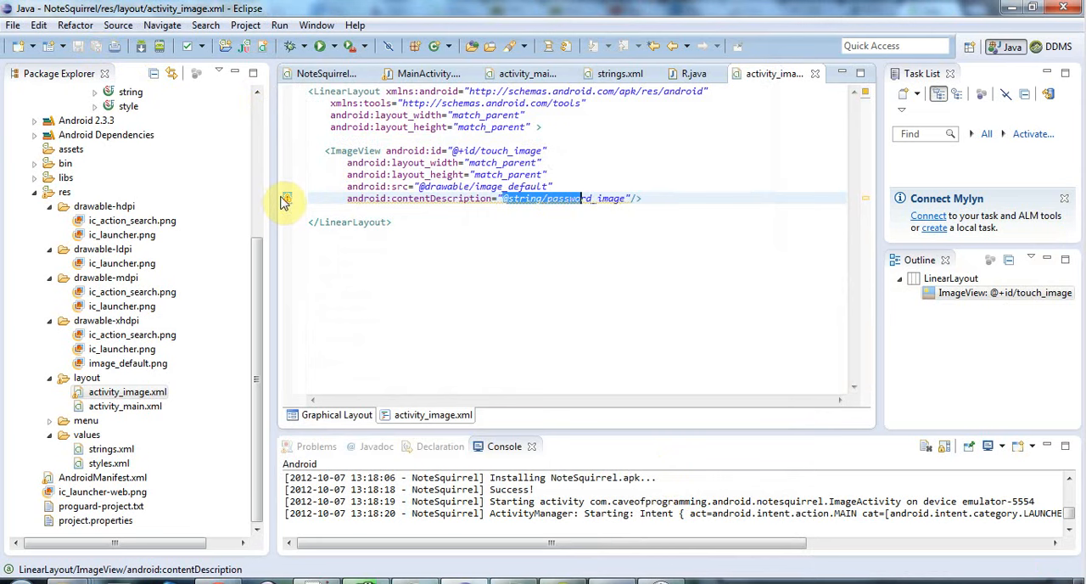
pyautogui.moveTo(286, 204)
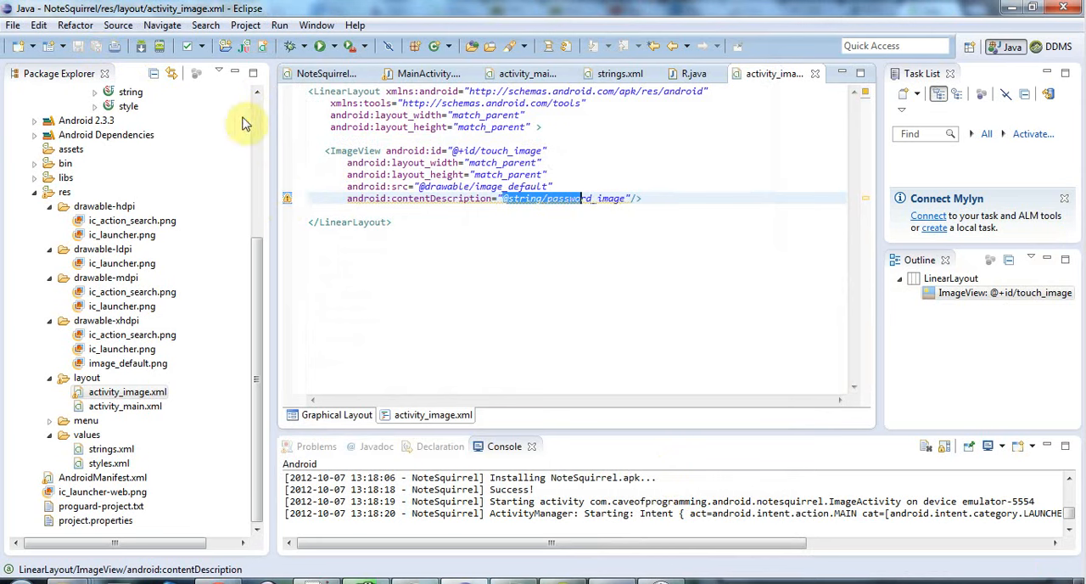
# Step: Clean all projects so NoteSquirrel rebuilds and relaunches
pyautogui.click(245, 24)
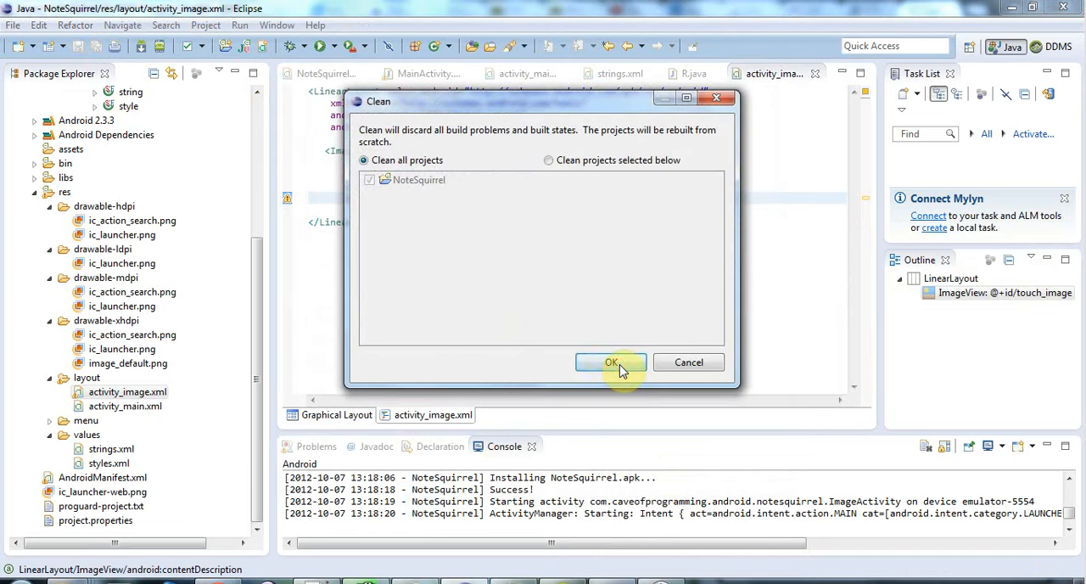
pyautogui.click(611, 363)
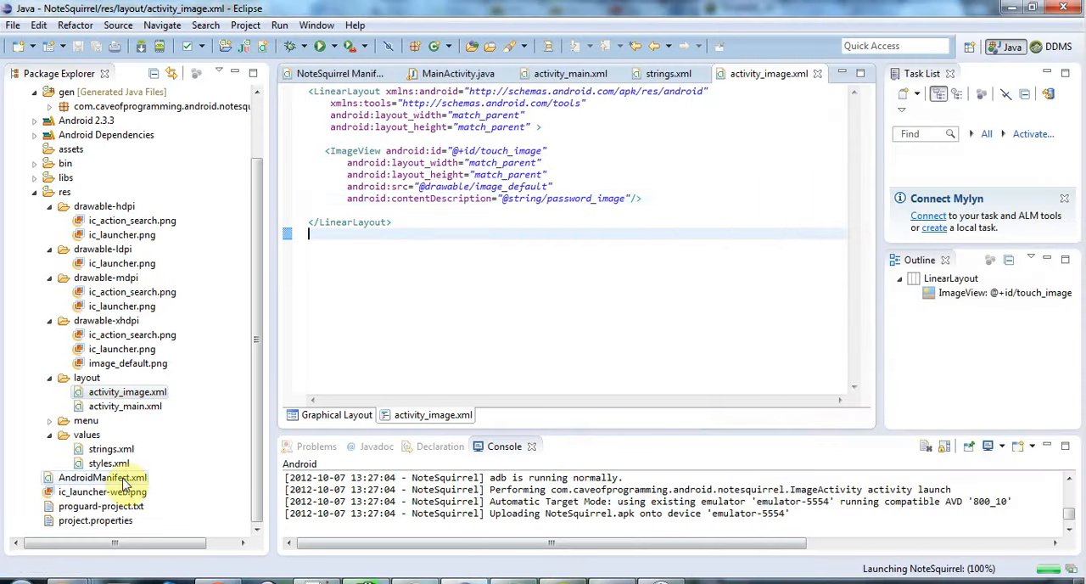
# Step: Add android:screenOrientation="portrait" to ImageActivity in AndroidManifest.xml and save
pyautogui.doubleClick(102, 477)
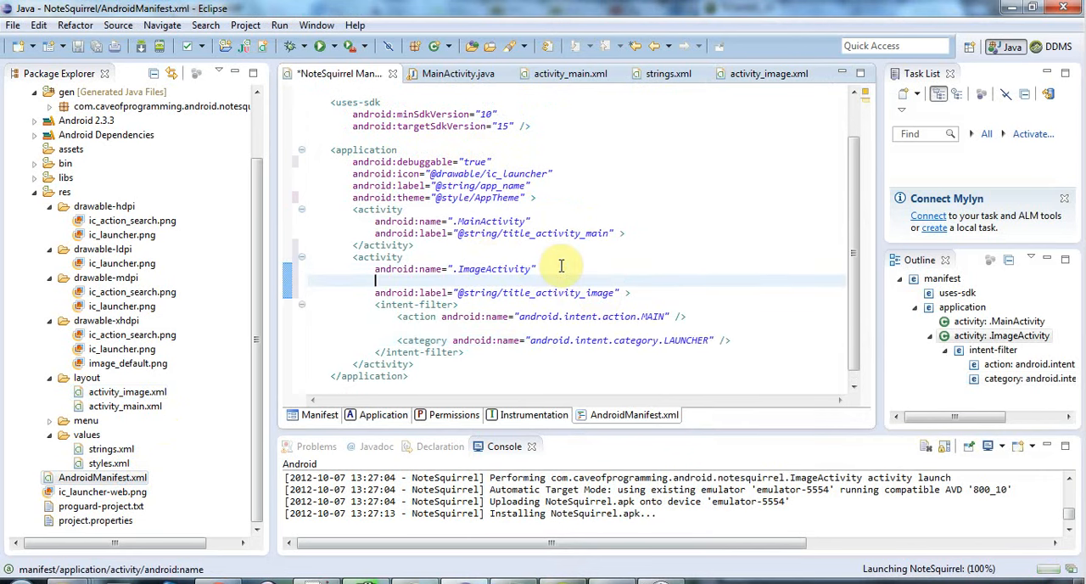
pyautogui.write('screenOrientation="')
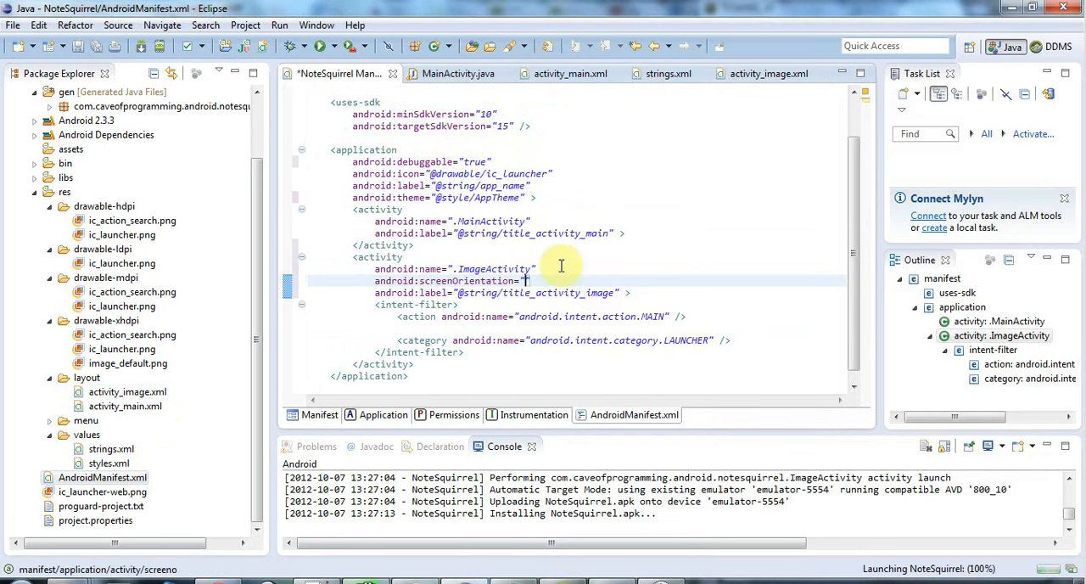
pyautogui.write('portrait')
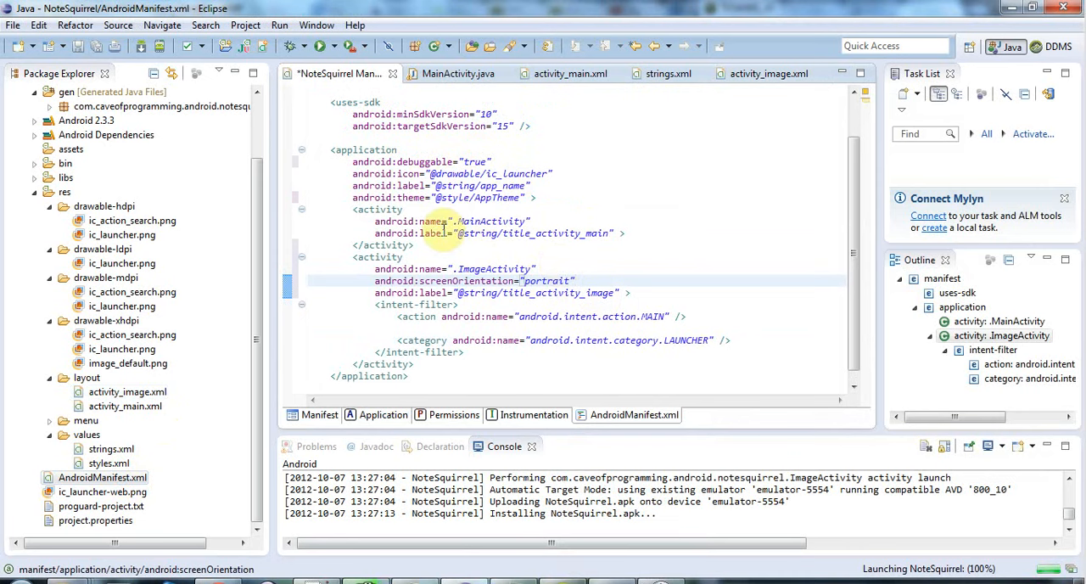
pyautogui.click(575, 281)
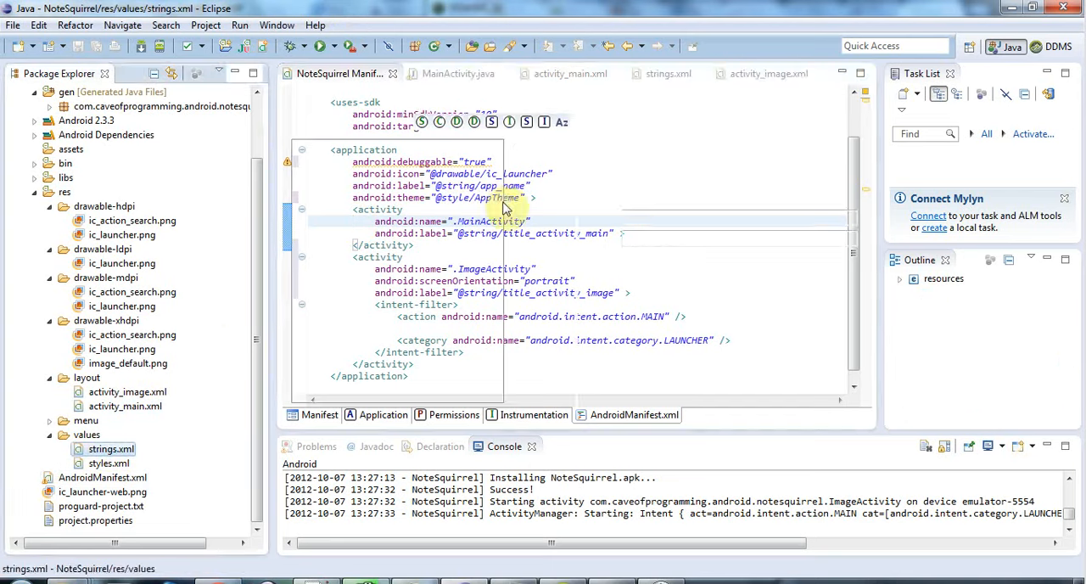
# Step: Edit the title_activity_image value in strings.xml, typing Password
pyautogui.click(669, 73)
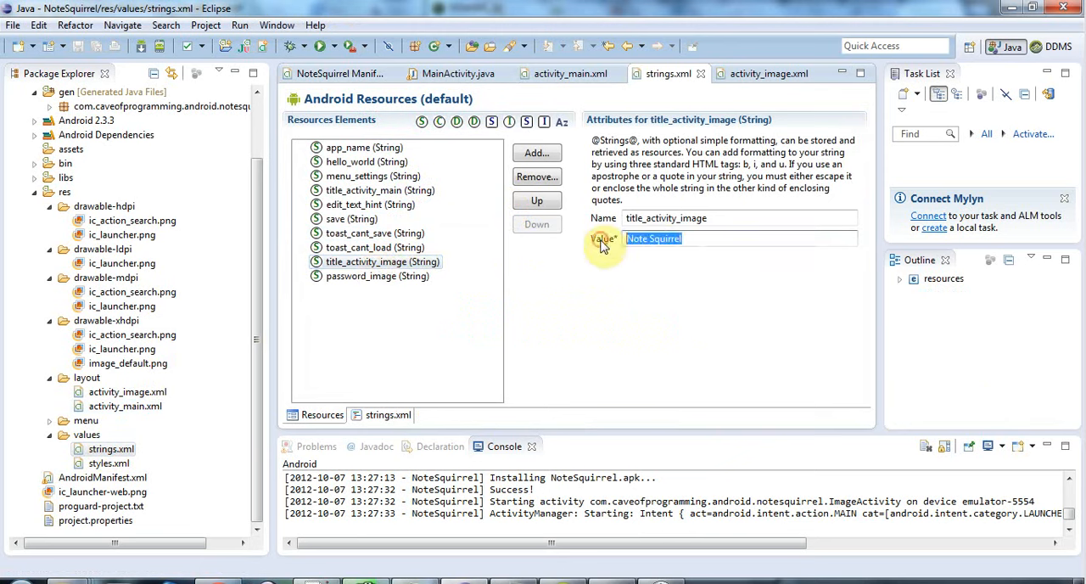
pyautogui.write('Password')
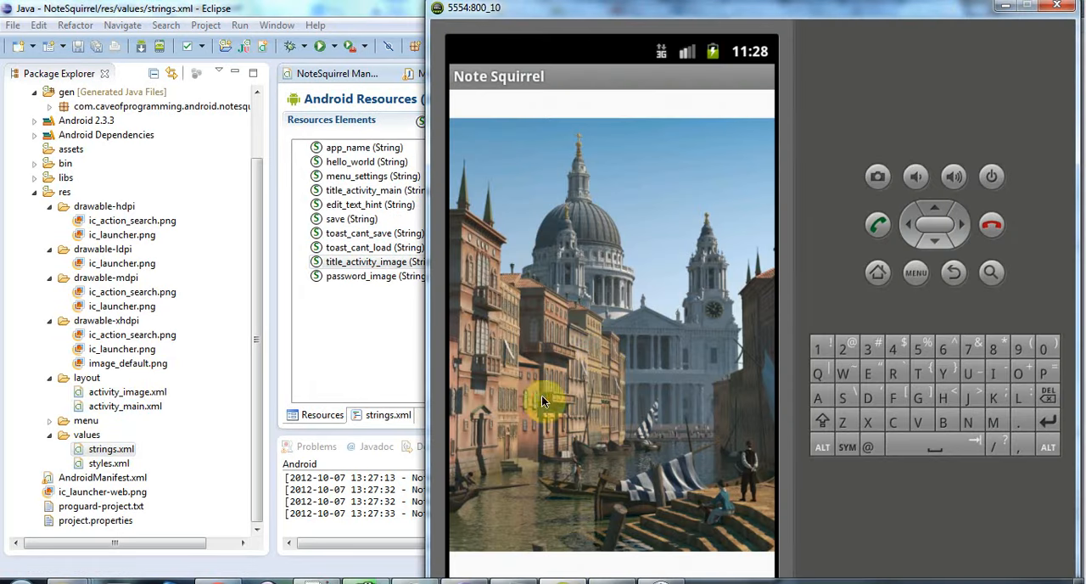
pyautogui.moveTo(747, 397)
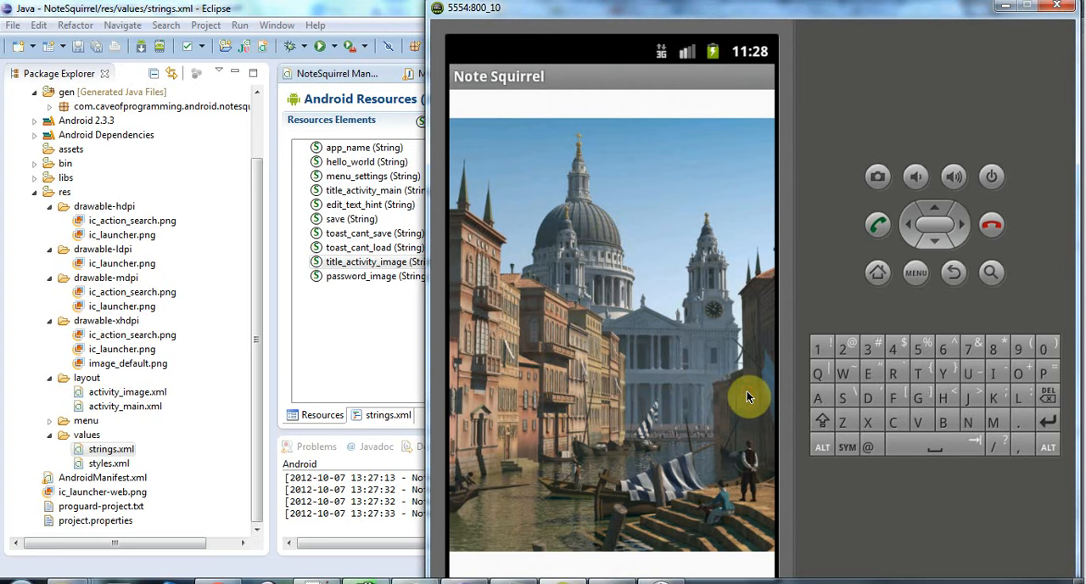